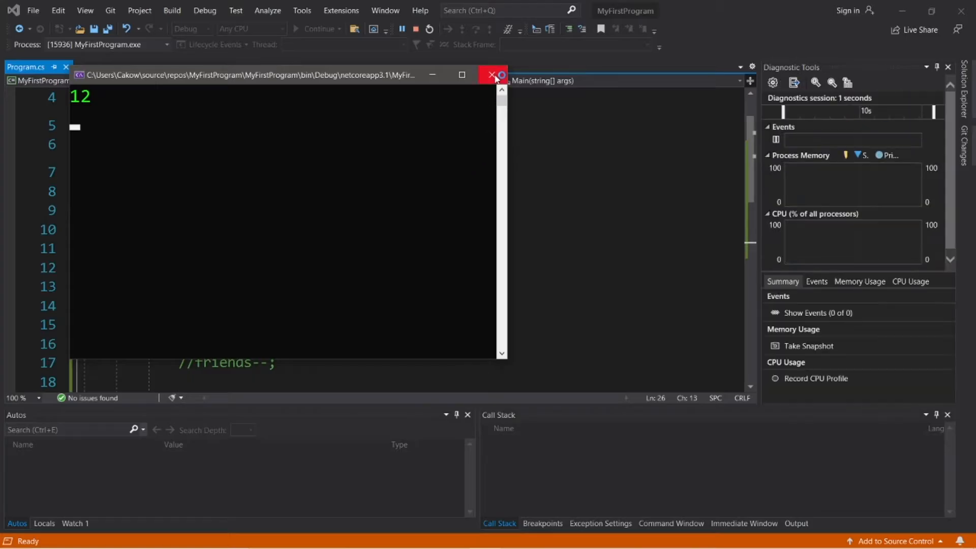
Close the running console and leave only Console.ReadKey() in Main.
click(497, 75)
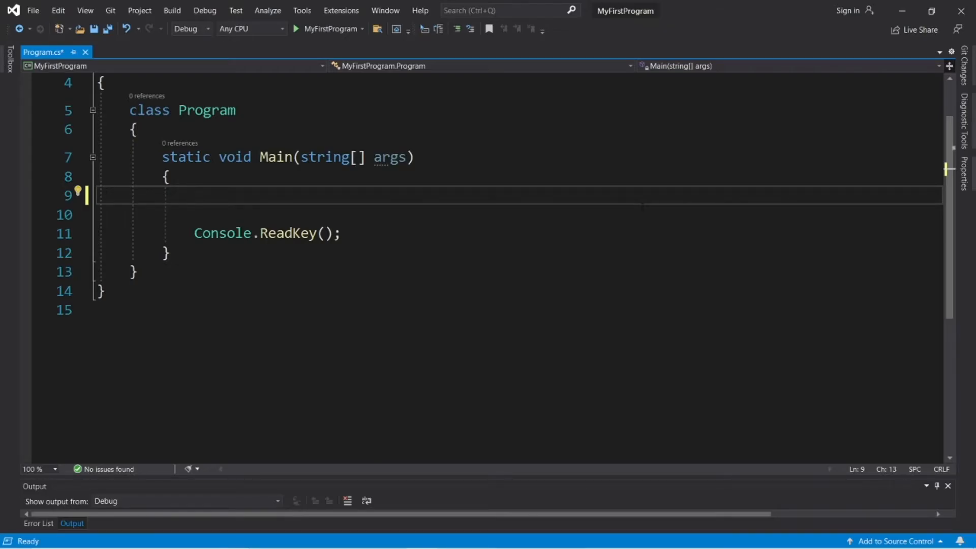
Declare int friends = 5; and add Console.WriteLine(friends); above ReadKey via the cw snippet.
text(int friends =)
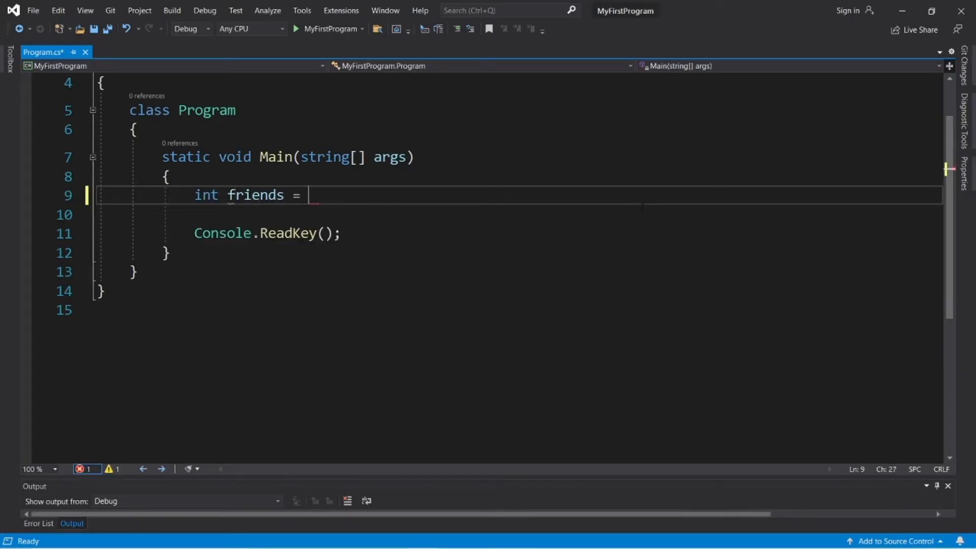
text(5;)
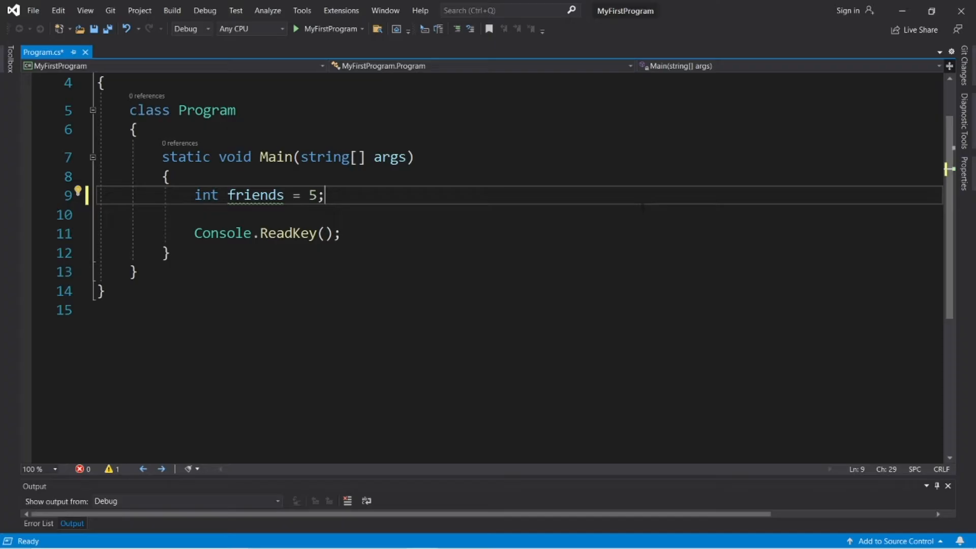
text(CW)
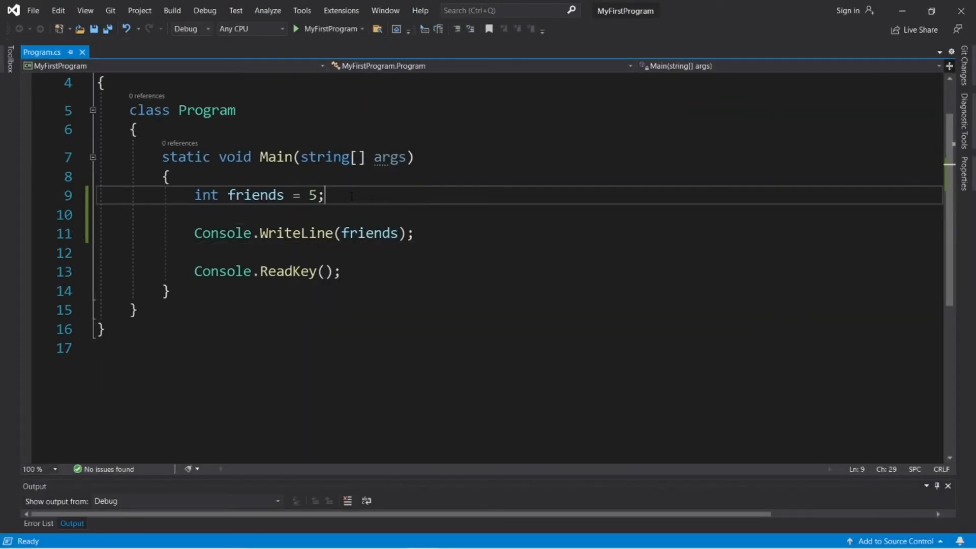
Write friends = friends + 1;, change the amount to 2, comment it out and begin friends +=.
text(f)
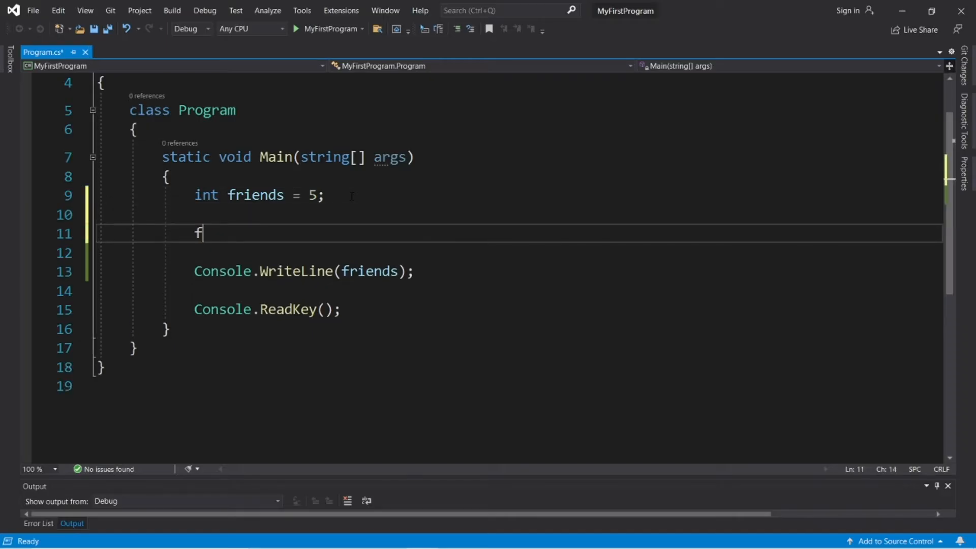
text(riends = friends + 1)
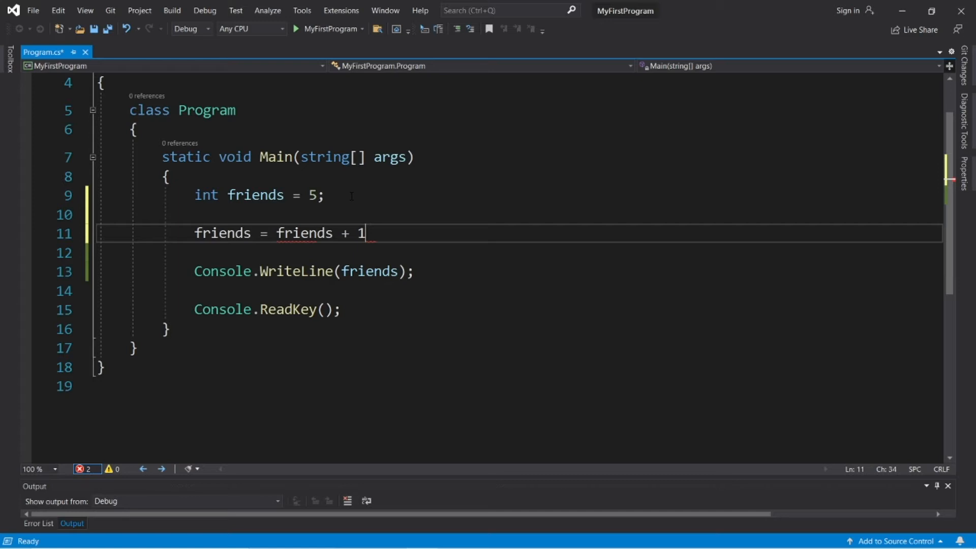
text(;)
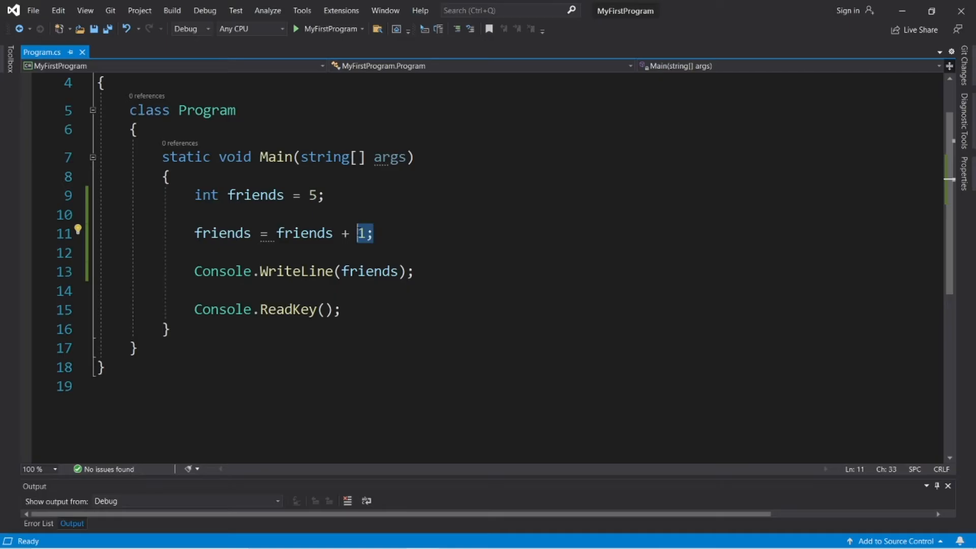
click(373, 233)
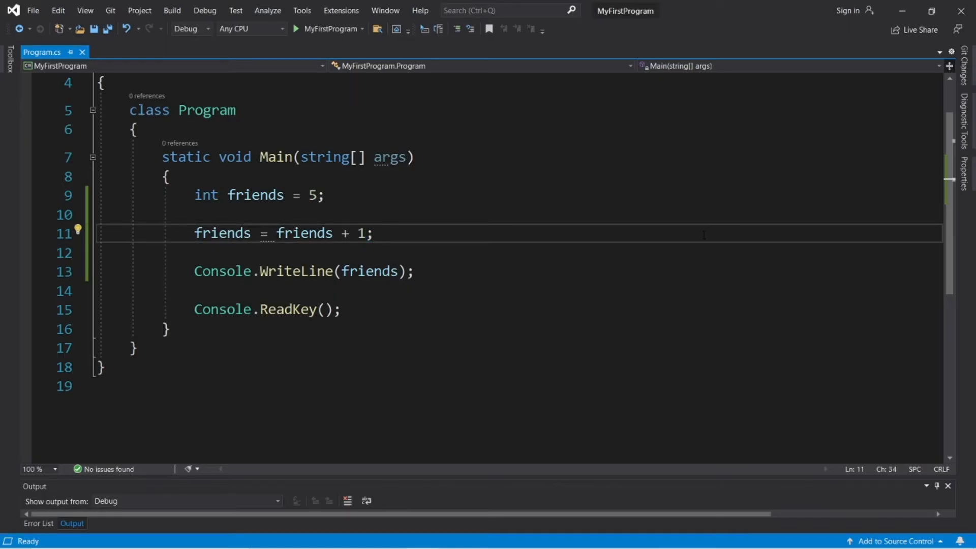
text(2)
text(friends +=)
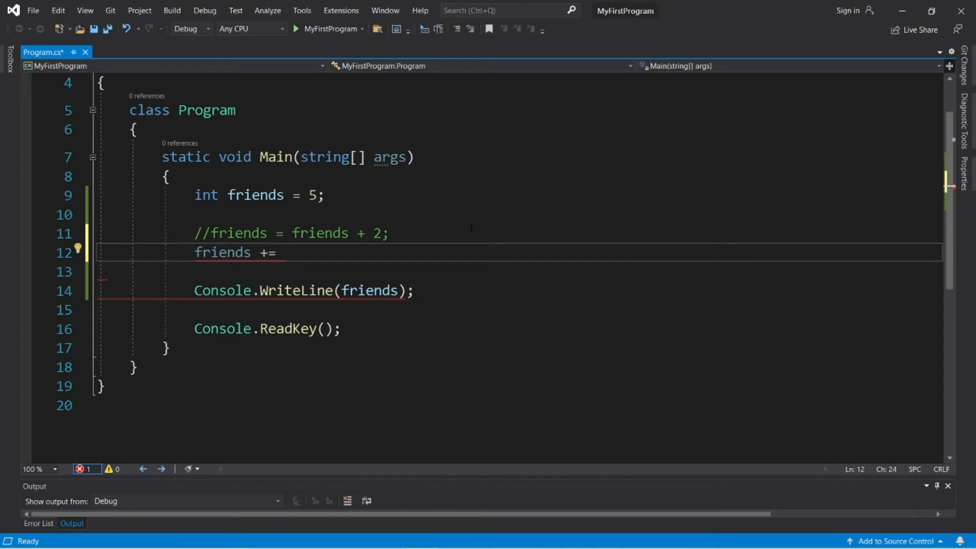
Complete friends += 2;, run the program to check the total, then comment the line out.
text(2;)
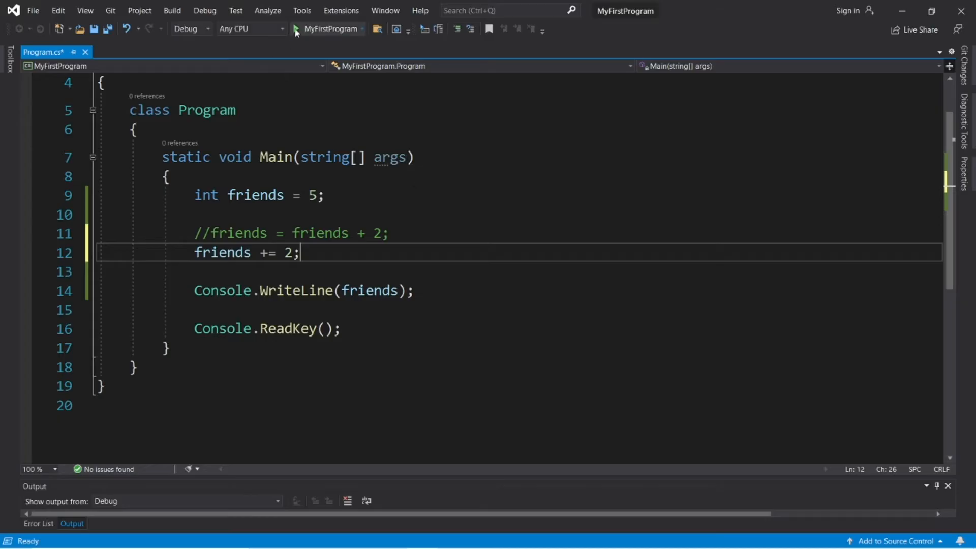
double_click(223, 253)
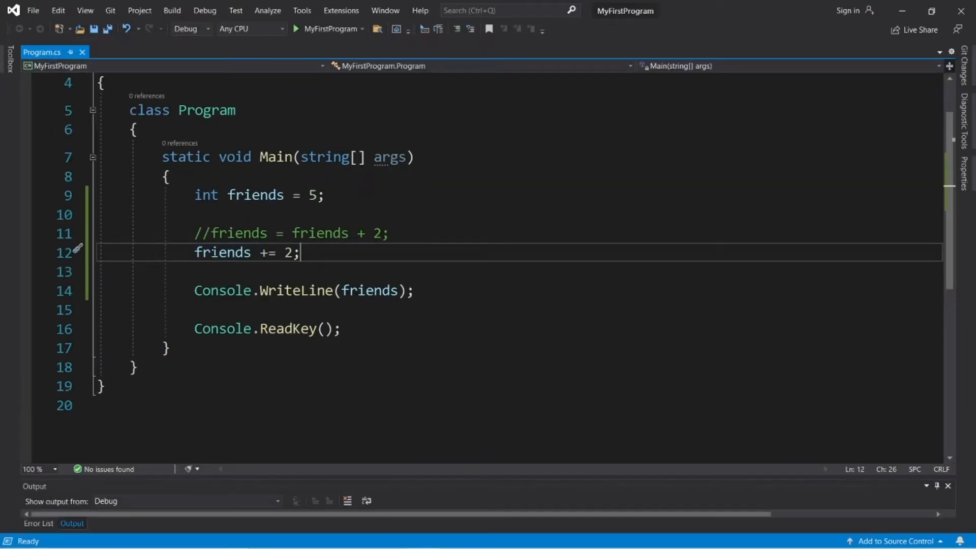
text(//)
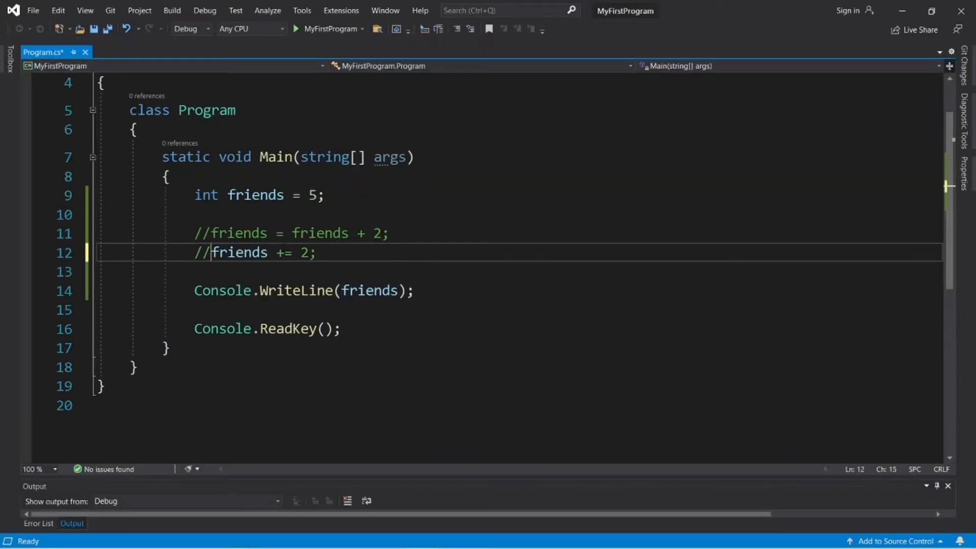
Add friends++;, comment it out, and leave a blank line for the next statement.
text(f)
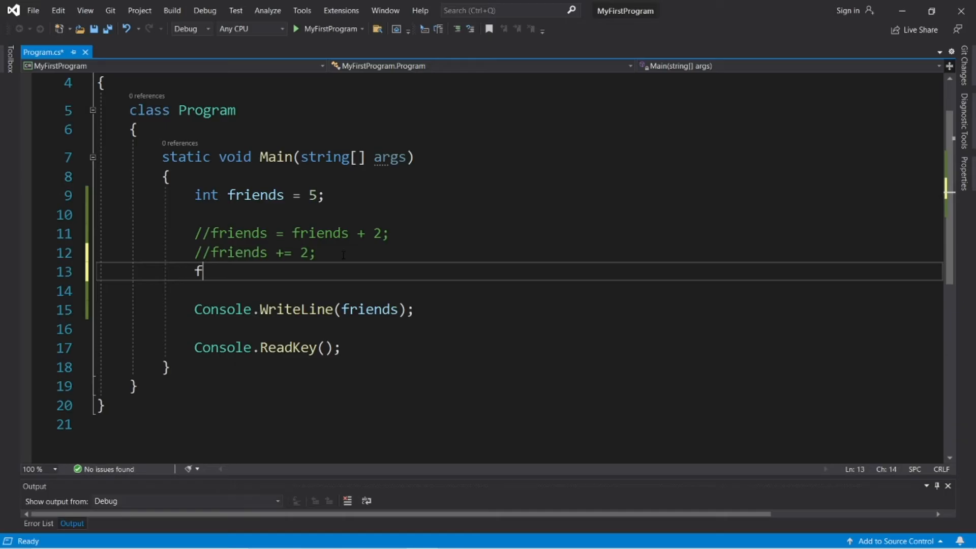
text(riends++)
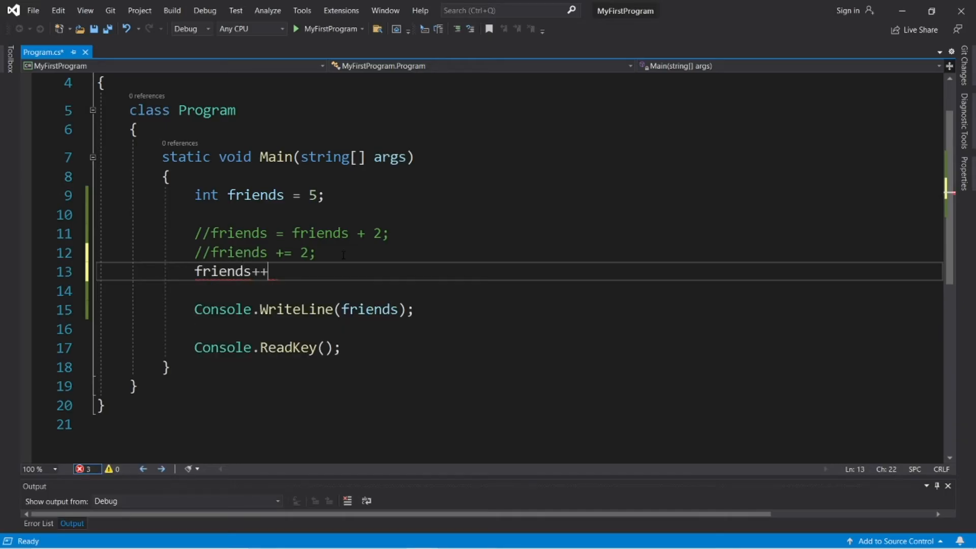
text(;)
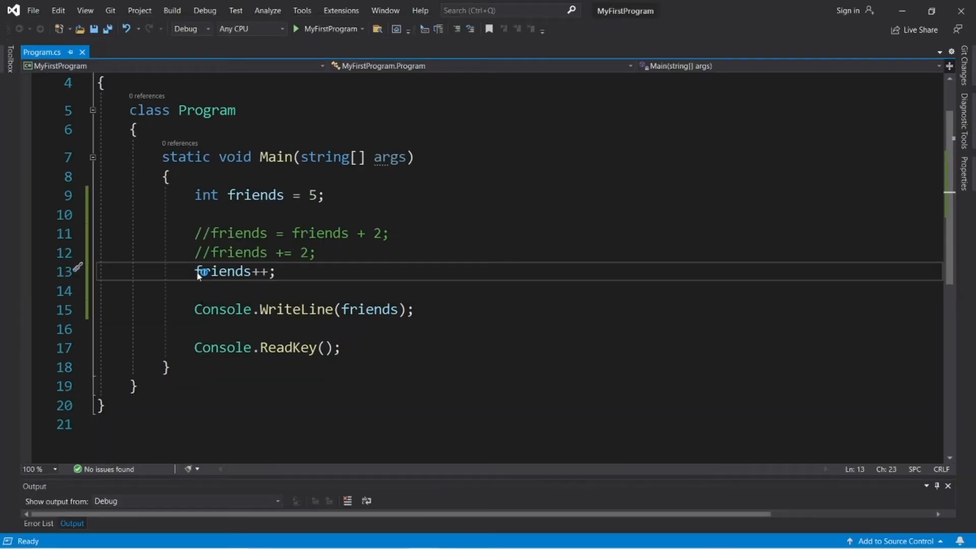
text(//)
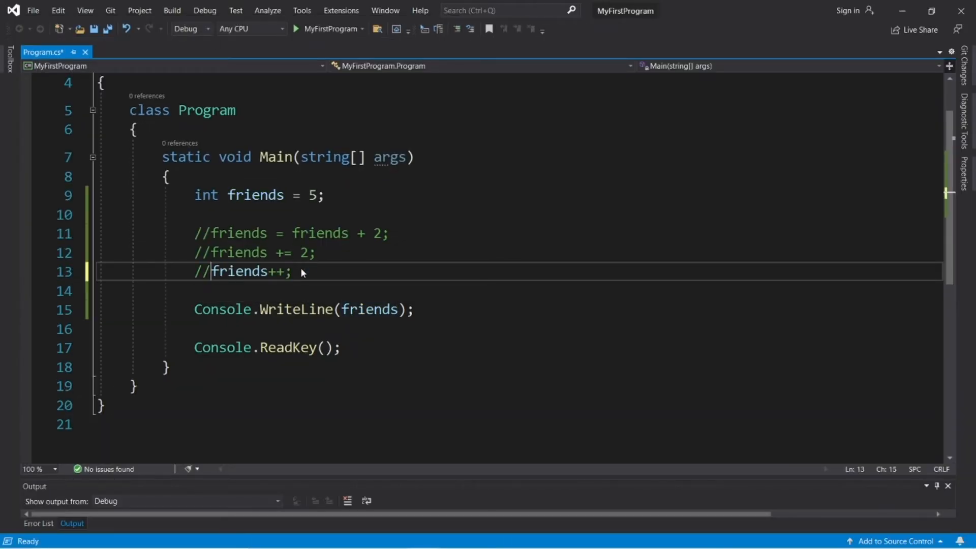
double_click(245, 271)
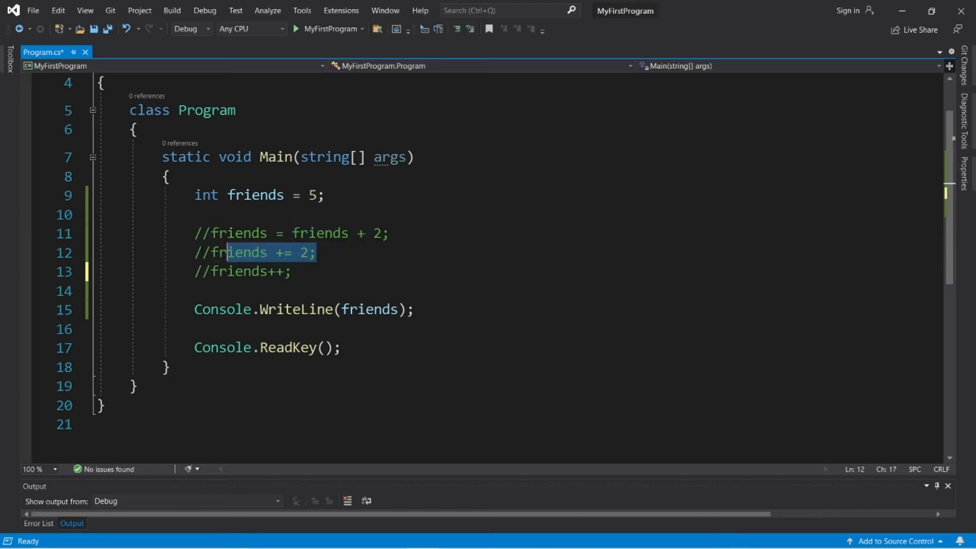
click(292, 270)
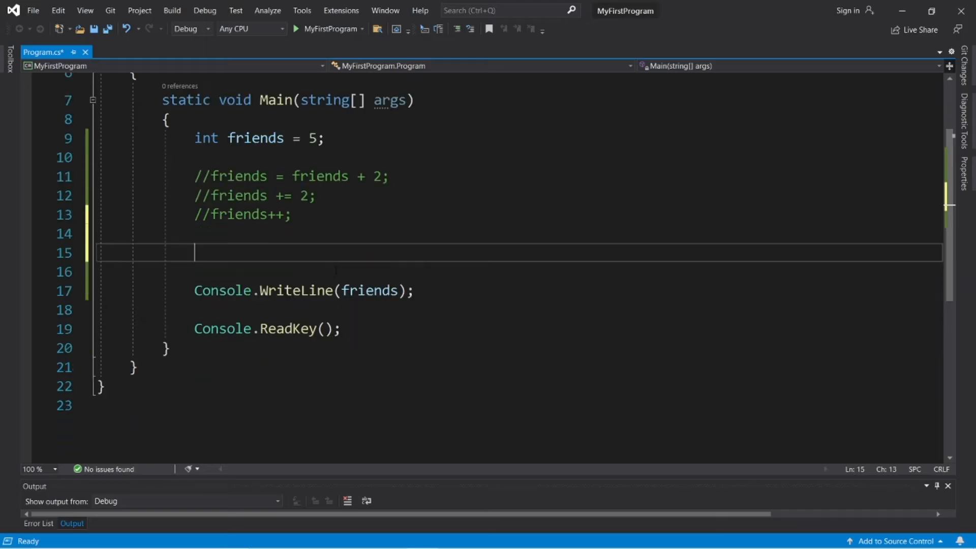
Write friends = friends - 1;, friends -= 1; and friends--; and comment all three out.
text(friends = f)
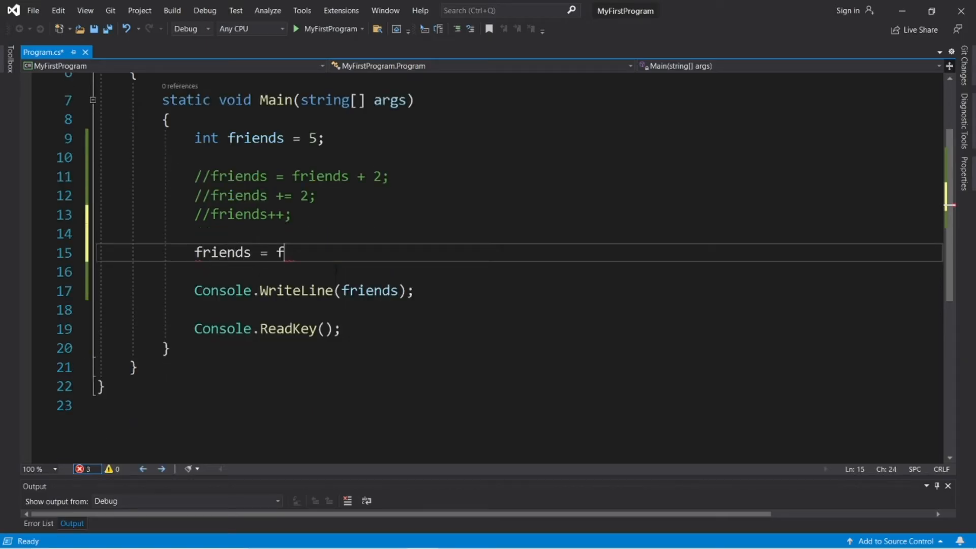
text(riends - 1;)
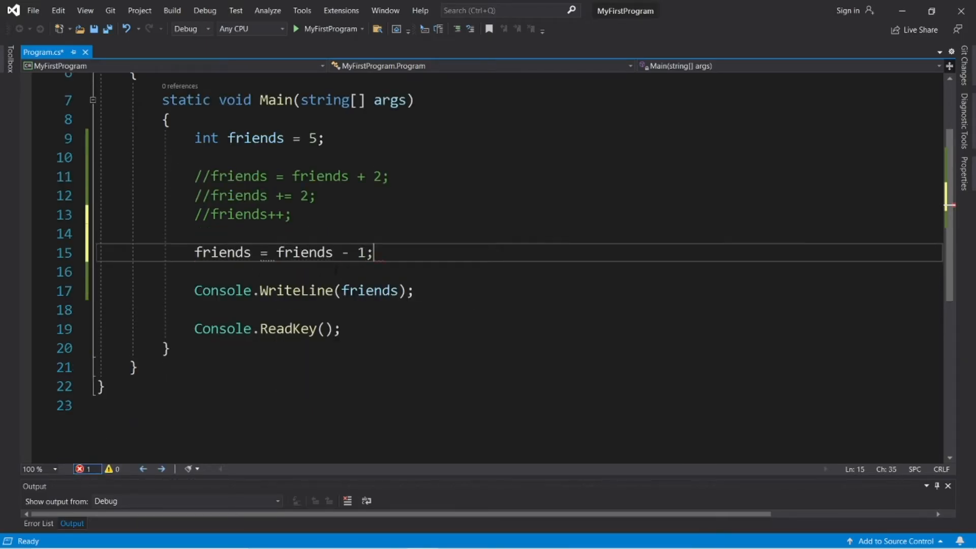
text(friends)
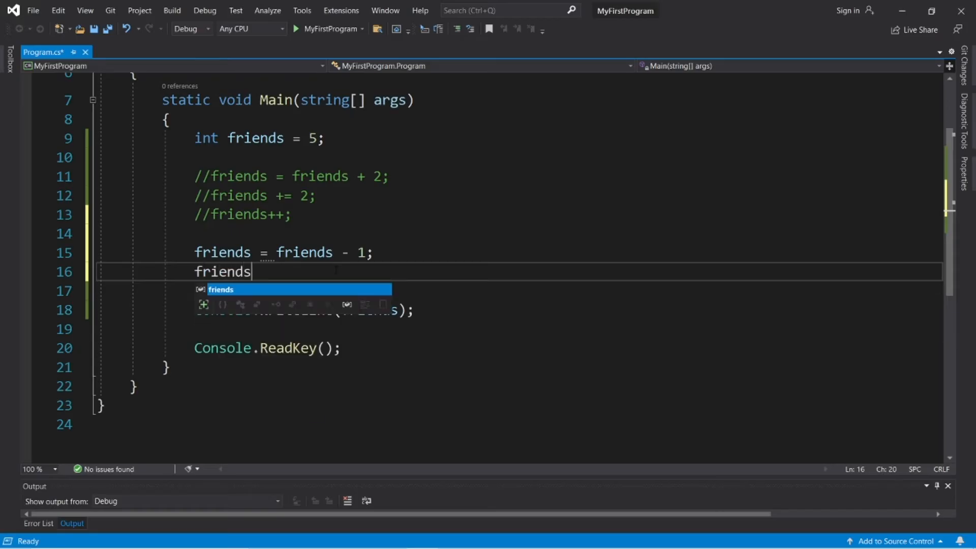
text(-= 1;)
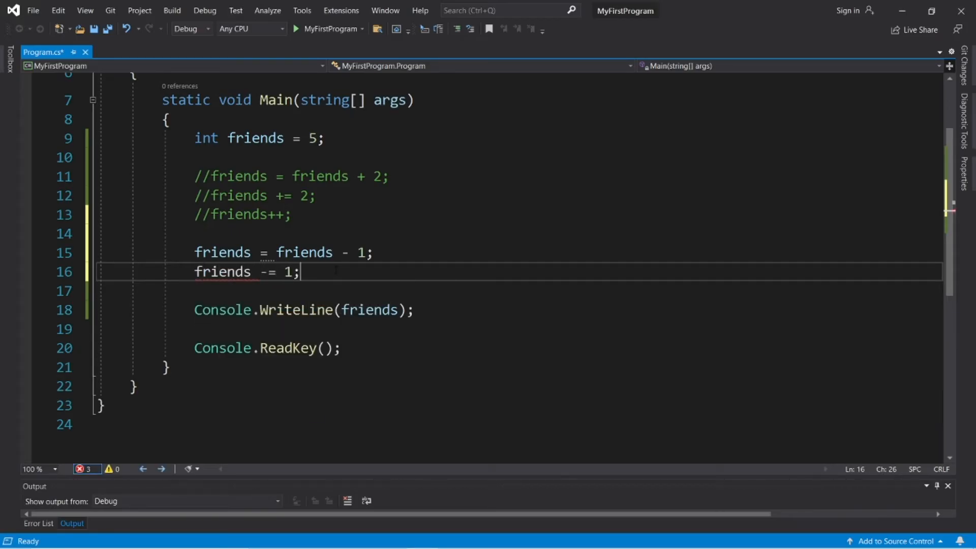
text(friends)
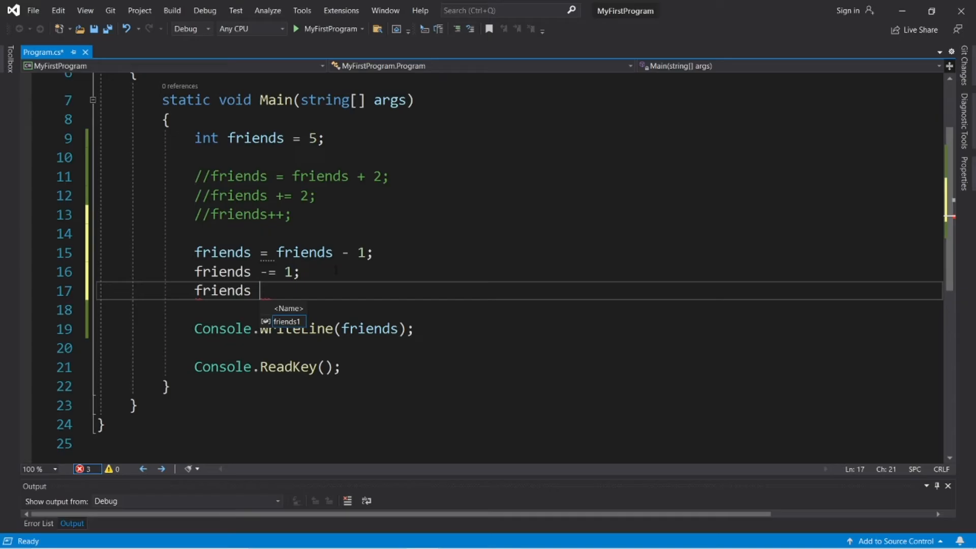
text(--;)
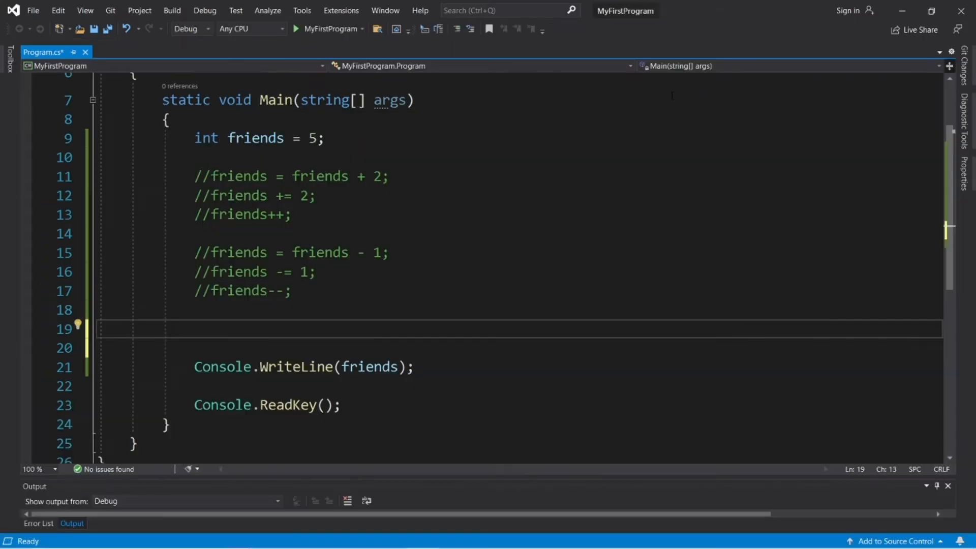
Write friends = friends * 2;, run to see the doubled value, then comment the line out.
text(friends)
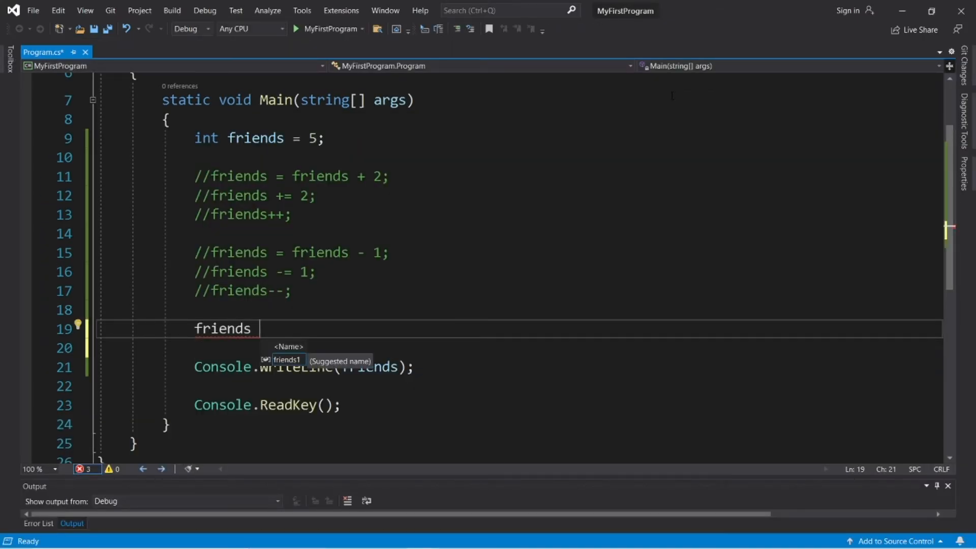
text(=)
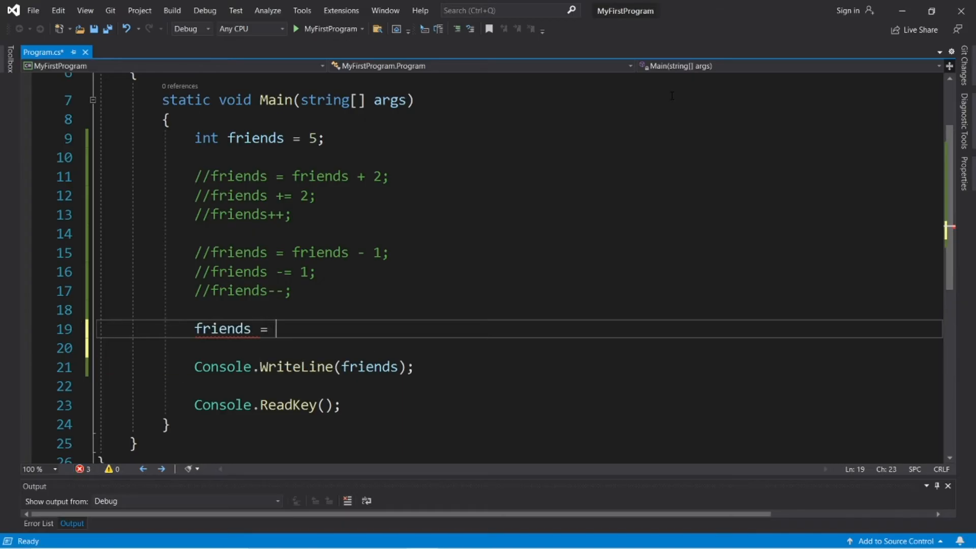
text(friends)
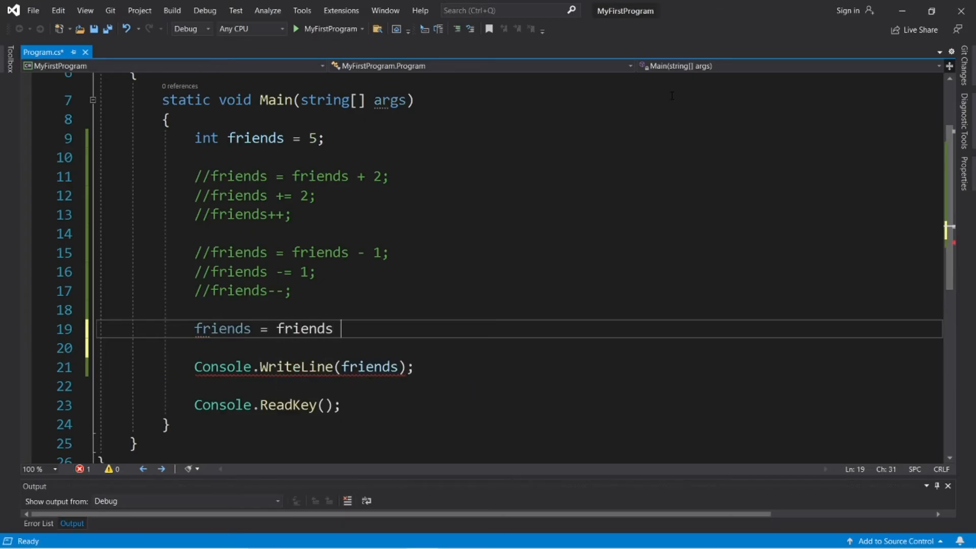
text(*)
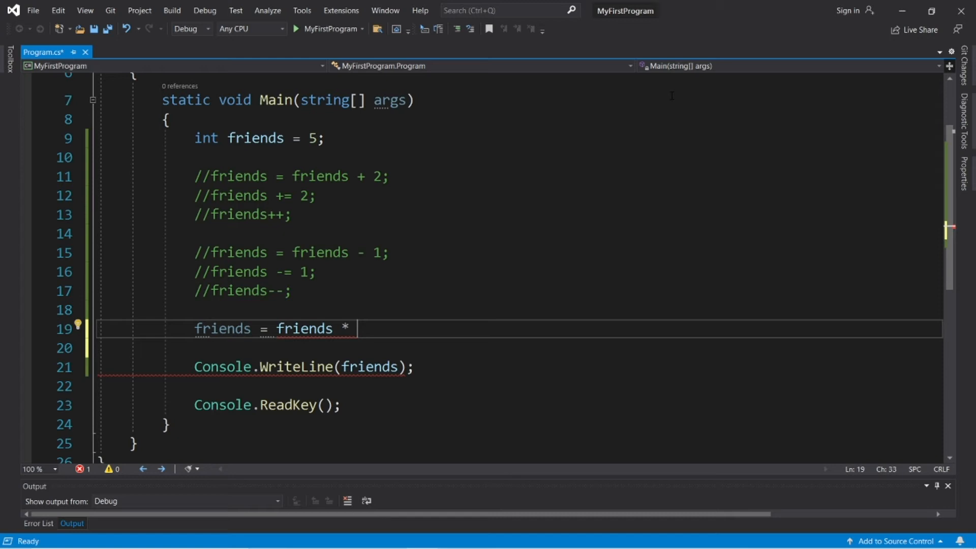
text(2;)
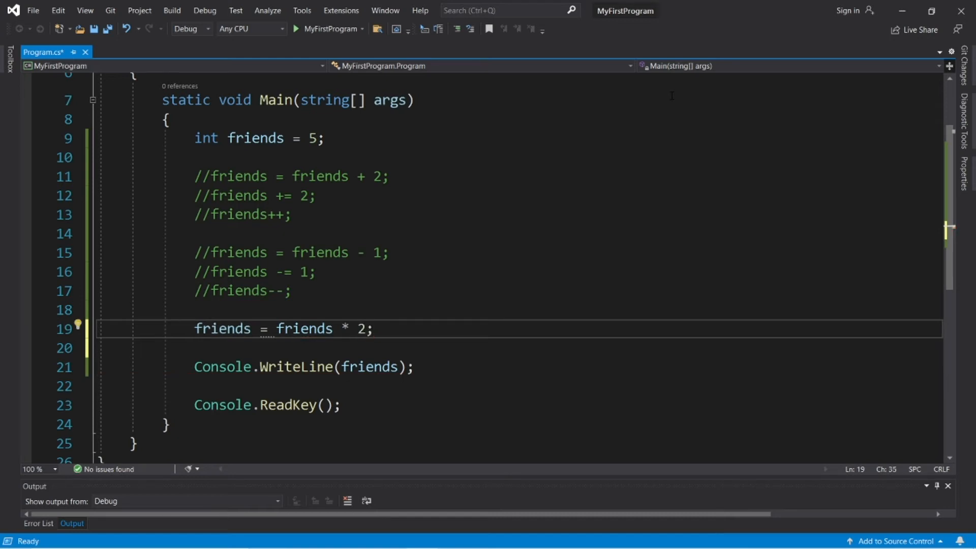
click(297, 29)
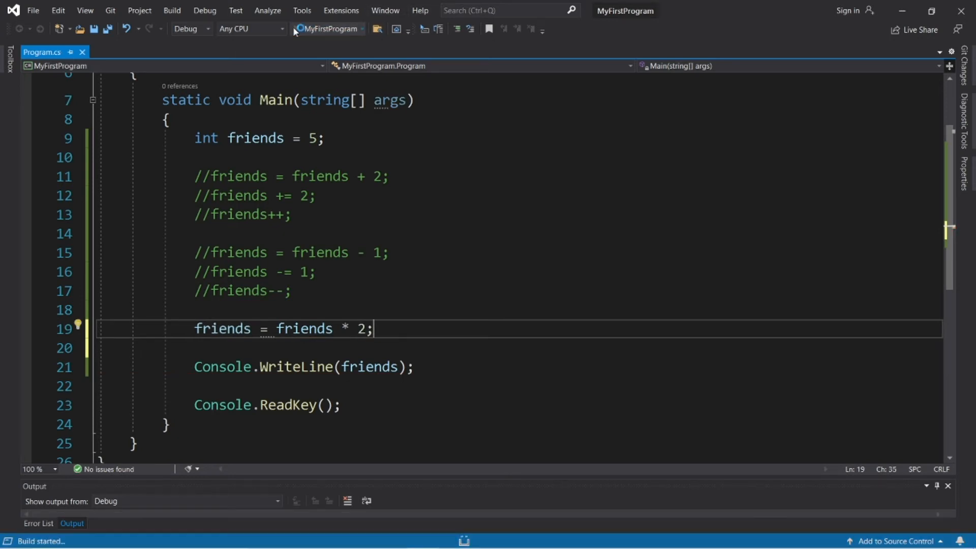
click(299, 29)
text(//)
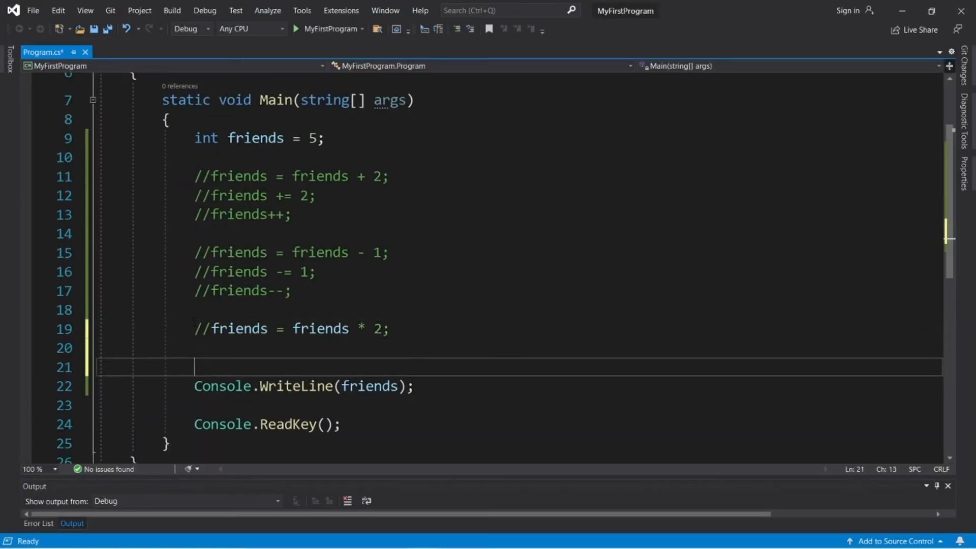
Add a commented friends *= 2; and an active friends = friends / 2;, then run to see the halved value.
text(friends)
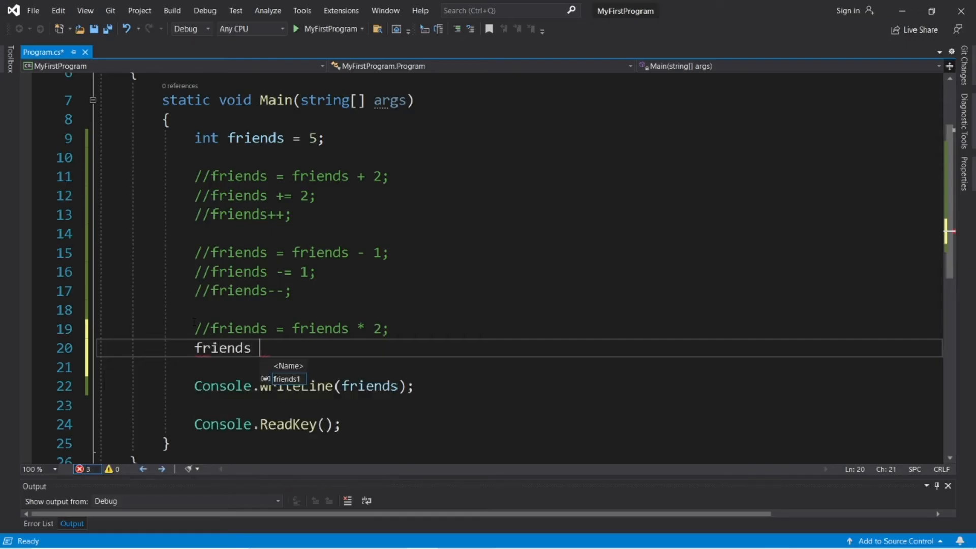
text(*= 2;)
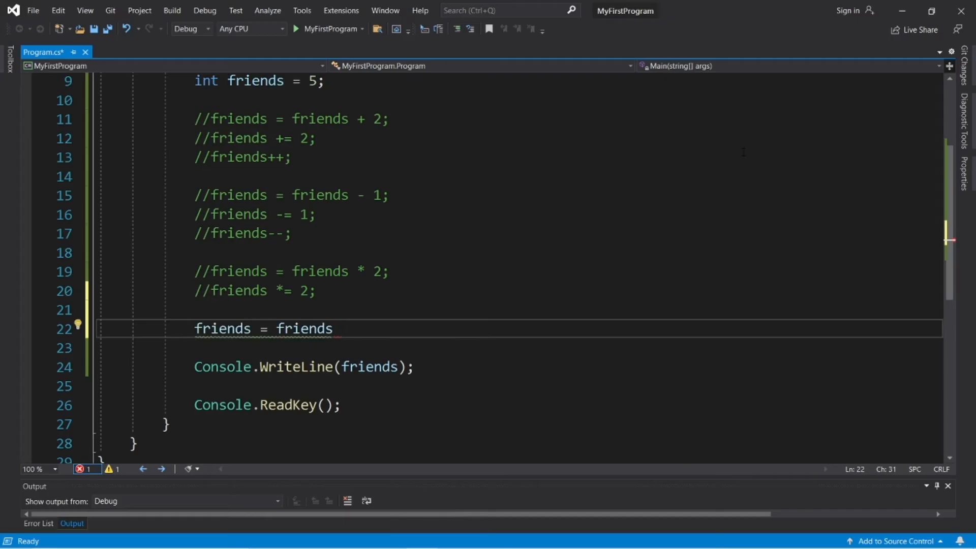
text(/)
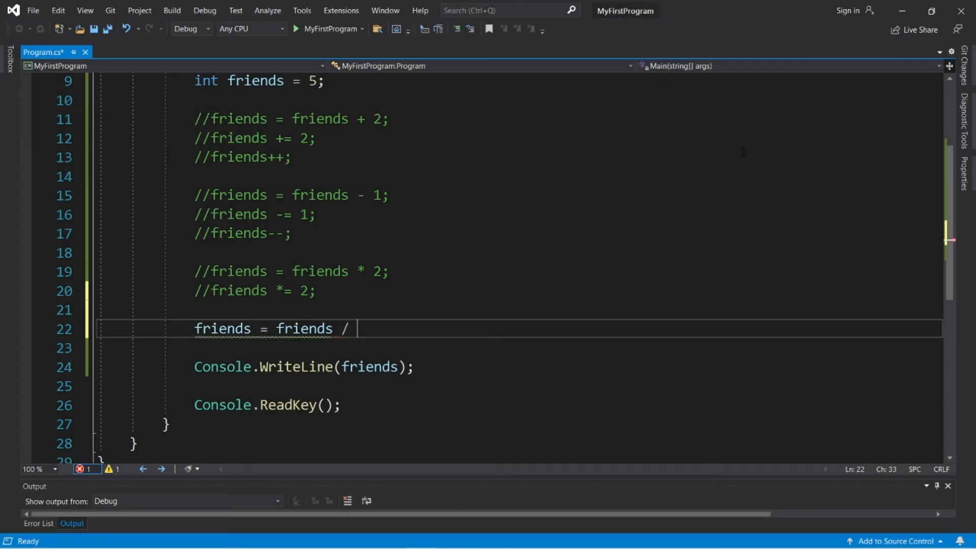
text(2;)
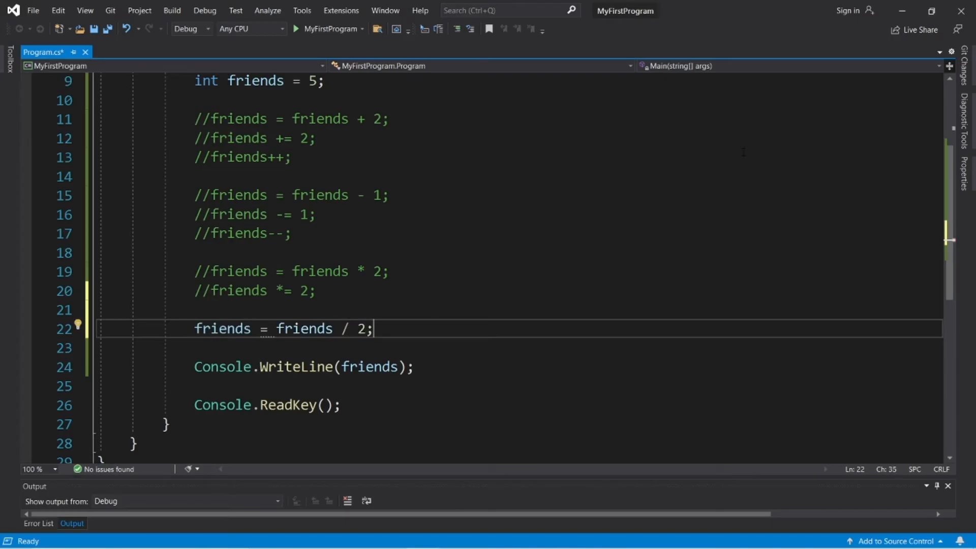
scroll(up, 3)
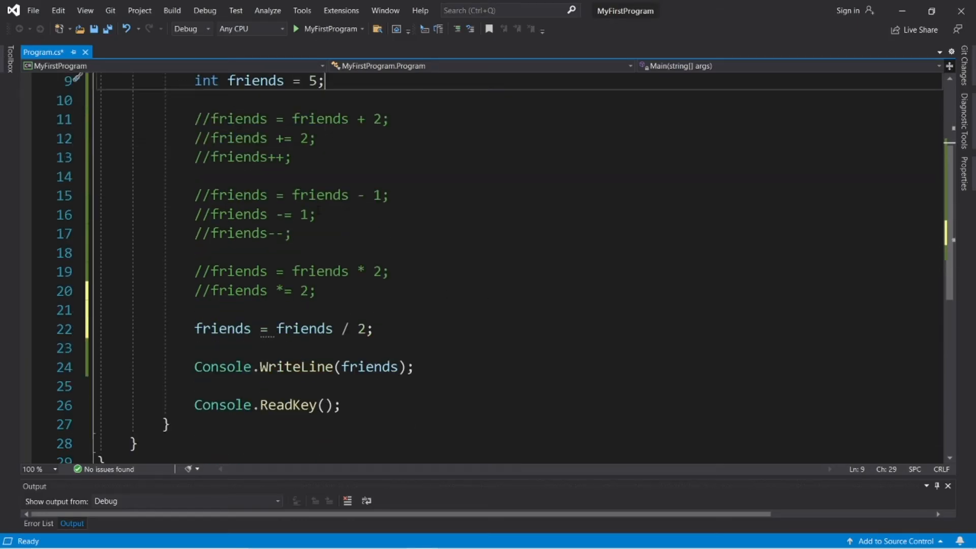
scroll(up, 3)
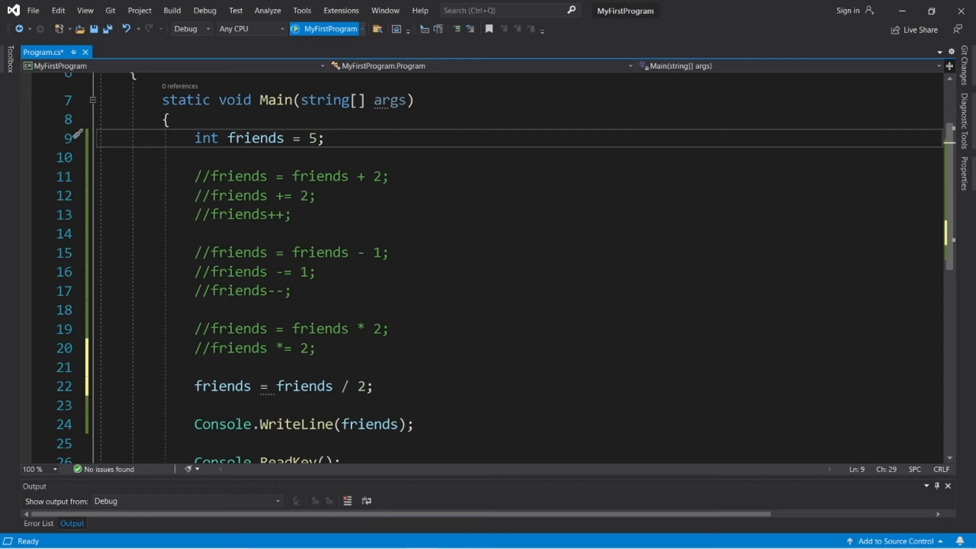
click(298, 28)
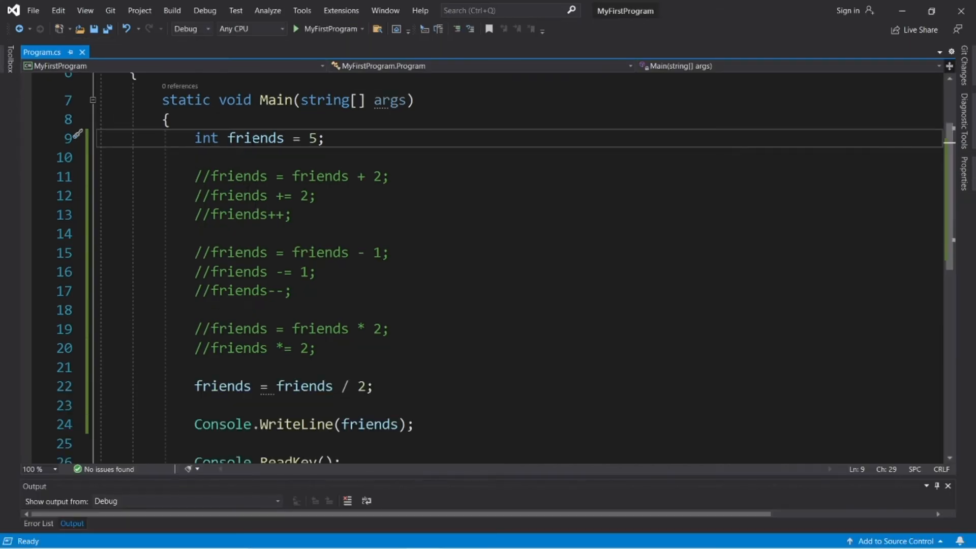
Change friends from int to double and run again to compare the division result.
double_click(205, 138)
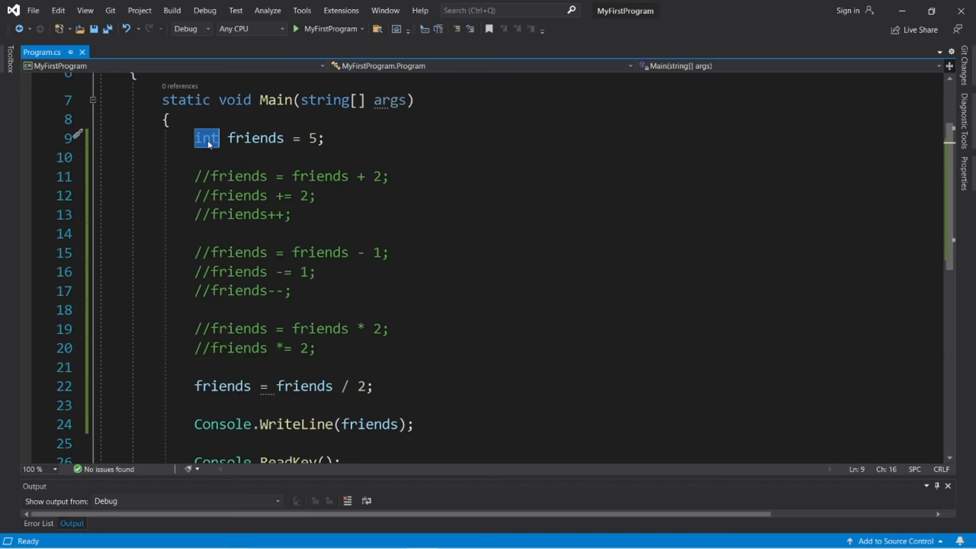
text(double)
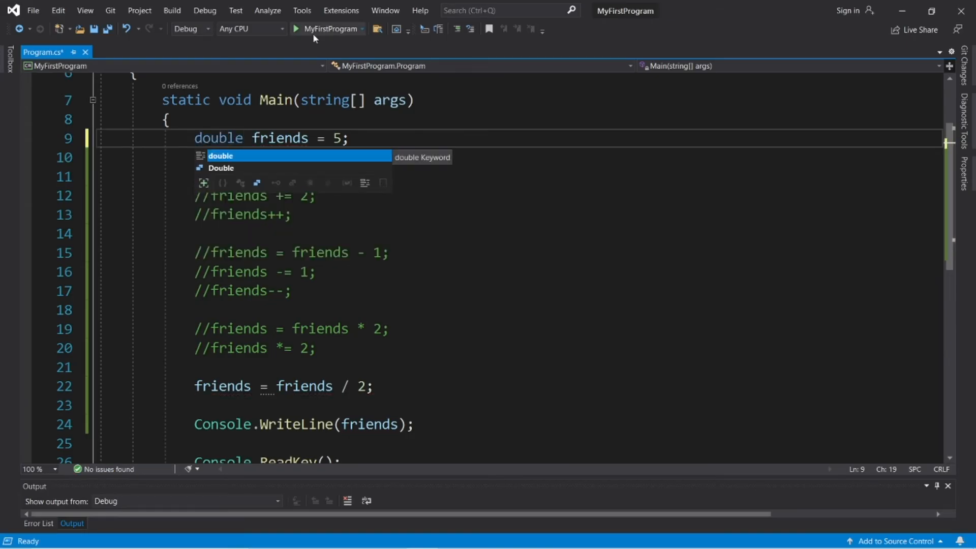
click(298, 28)
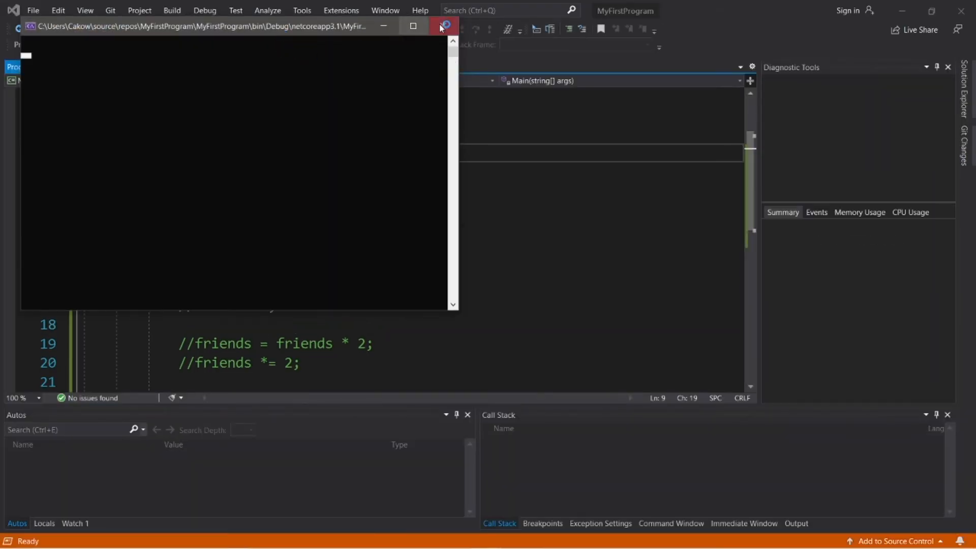
click(444, 26)
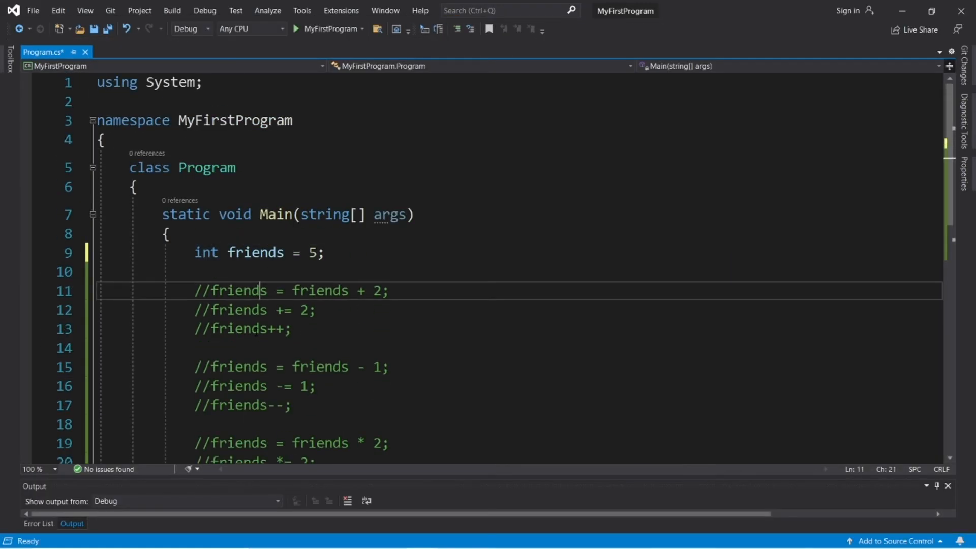
Comment out friends = friends / 2; and add a commented friends /= 2; beneath it.
scroll(down, 3)
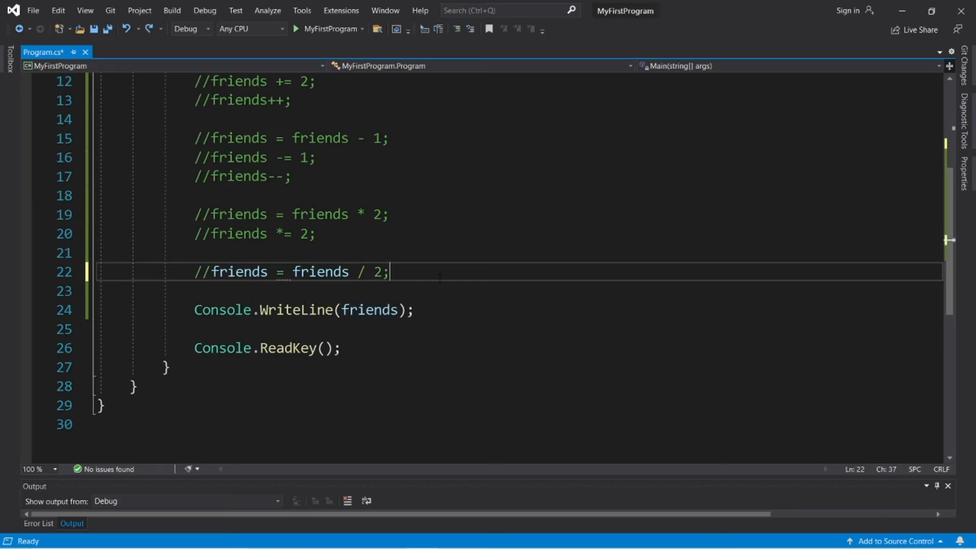
text(friends /= 2;)
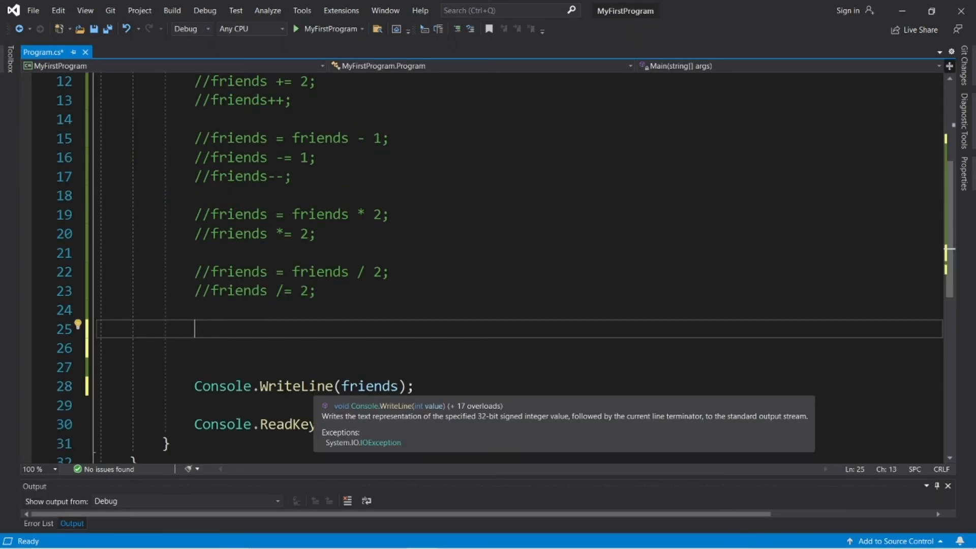
scroll(up, 3)
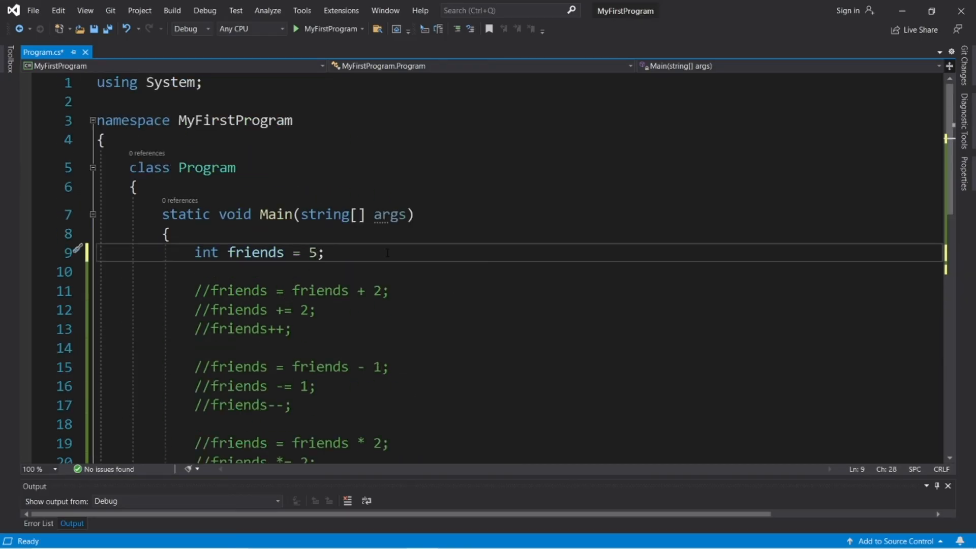
Change the friends initializer to 10 and move to empty line 25.
text(1)
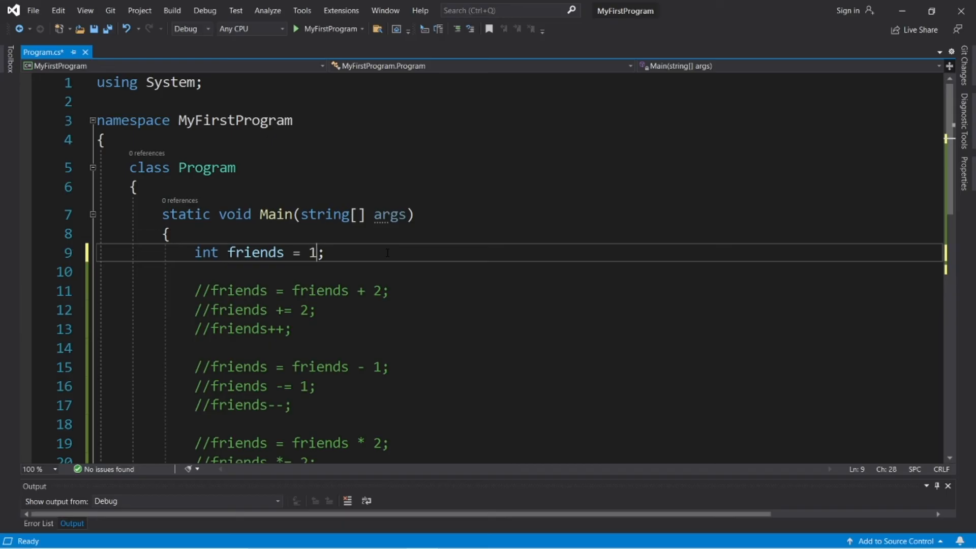
text(0)
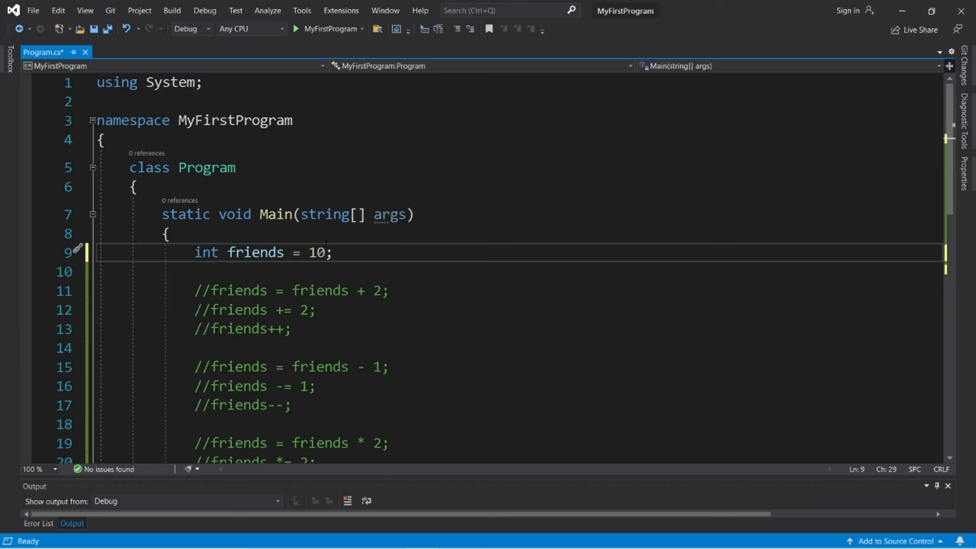
scroll(down, 3)
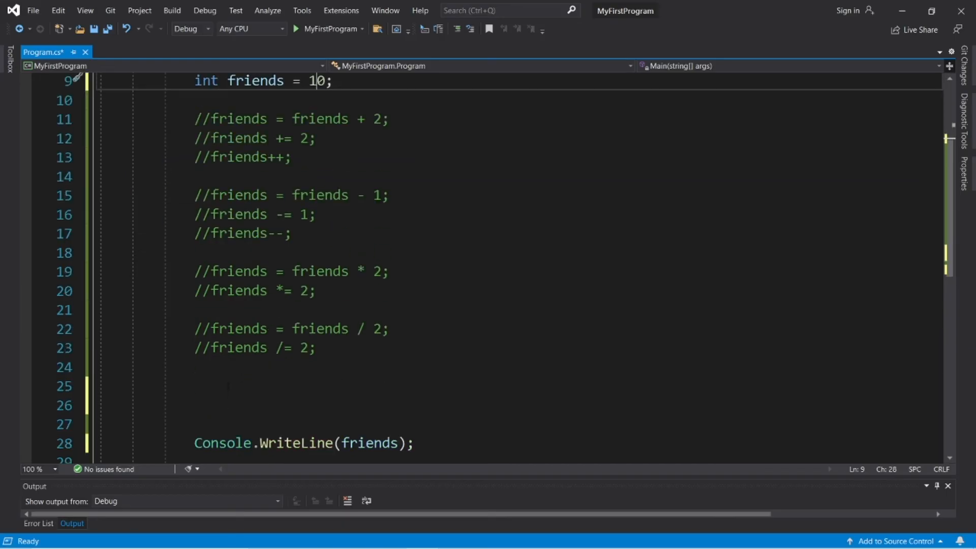
click(188, 385)
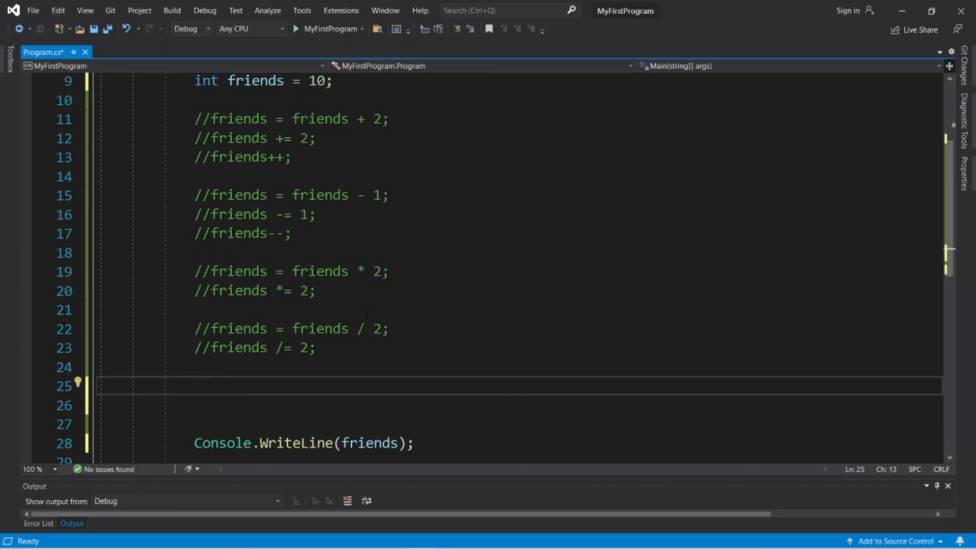
Declare int remainder = friends % 3; and select friends in the WriteLine for replacement.
text(i)
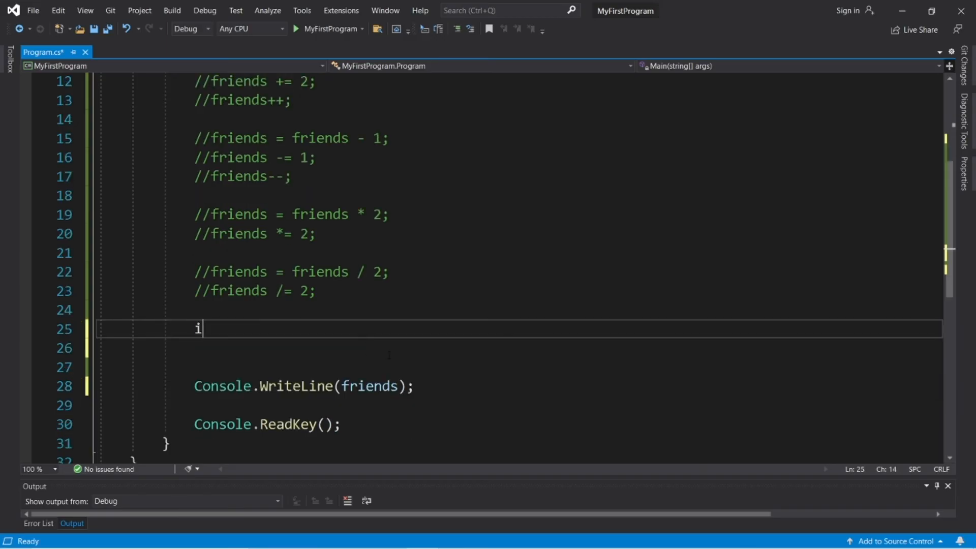
text(nt re)
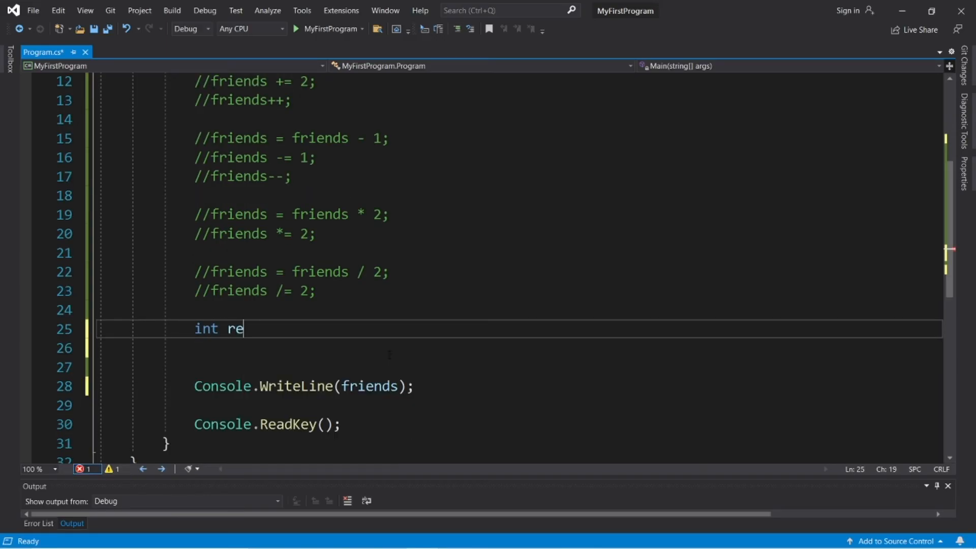
text(mainder)
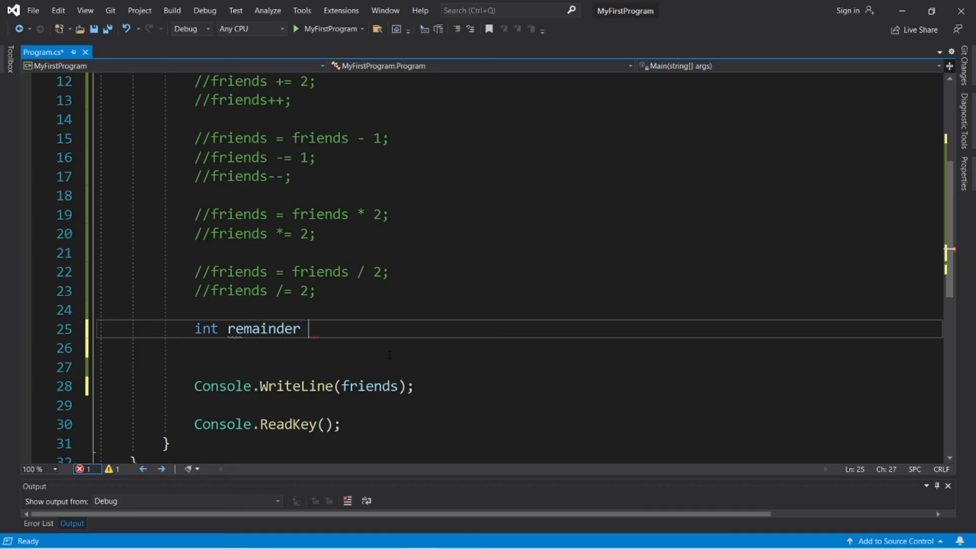
text(= friends)
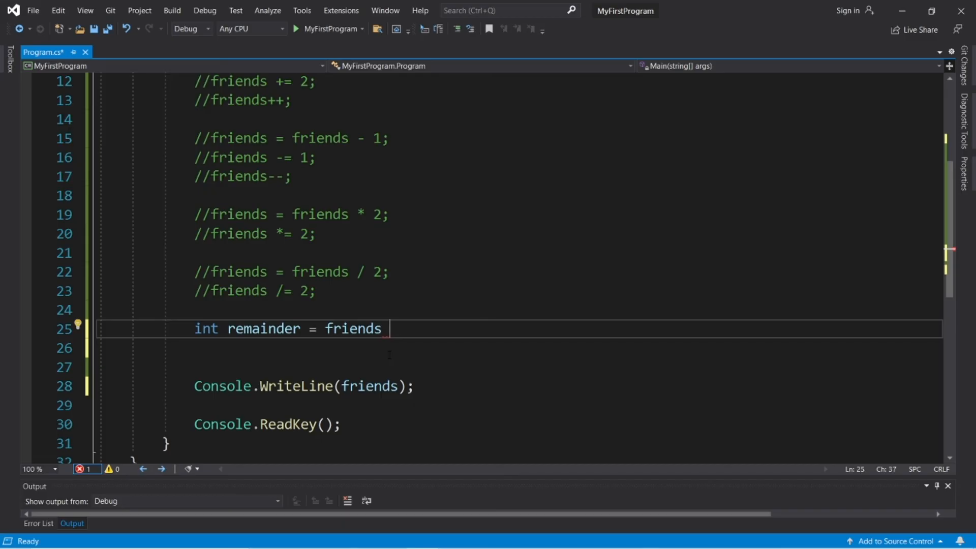
text(%)
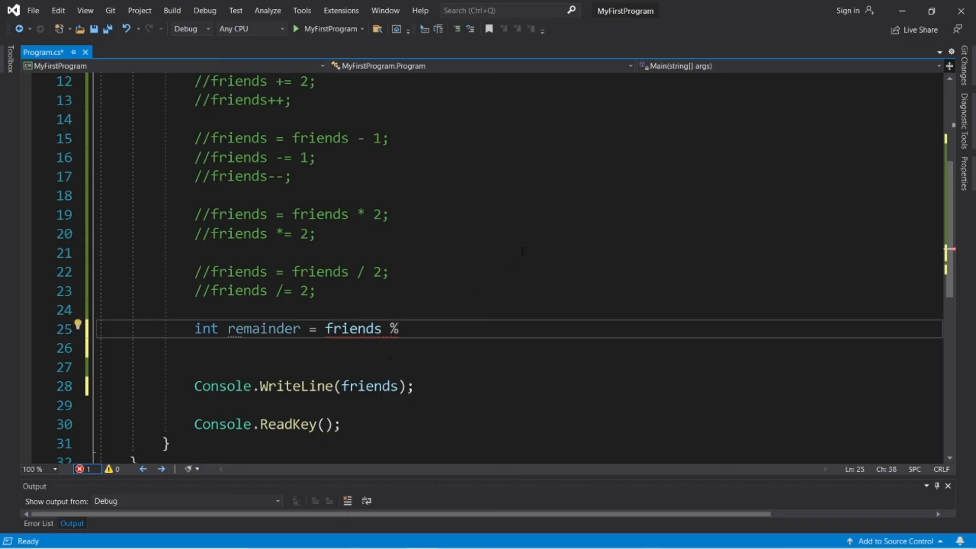
text(3;)
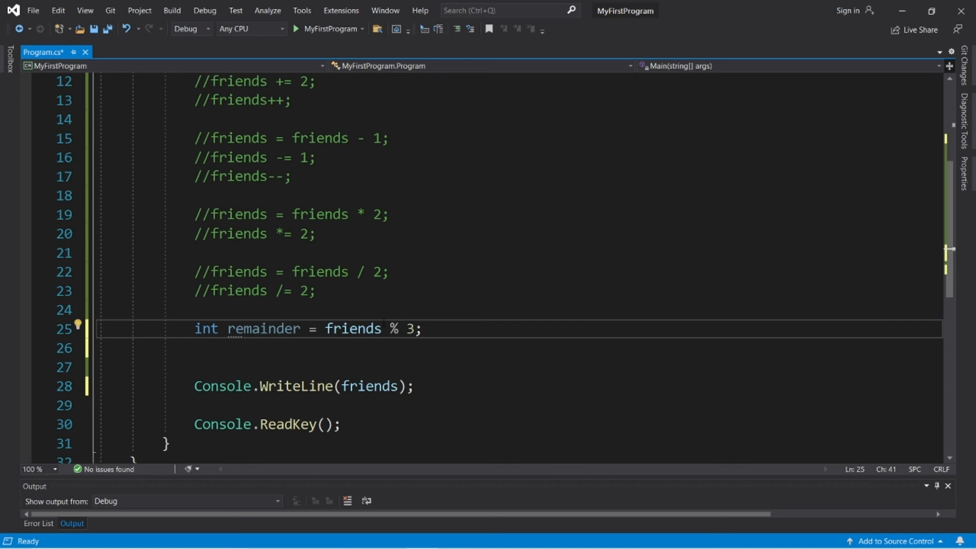
double_click(263, 329)
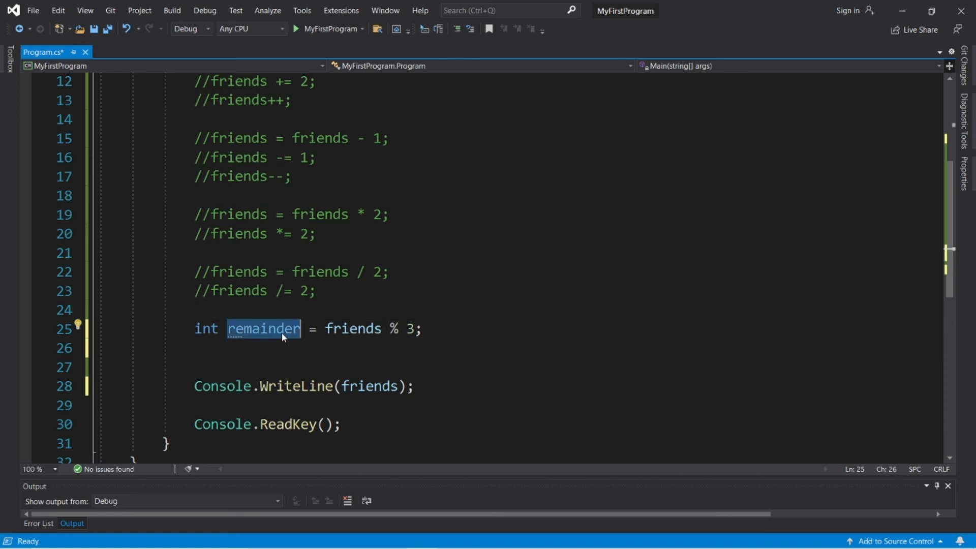
double_click(368, 387)
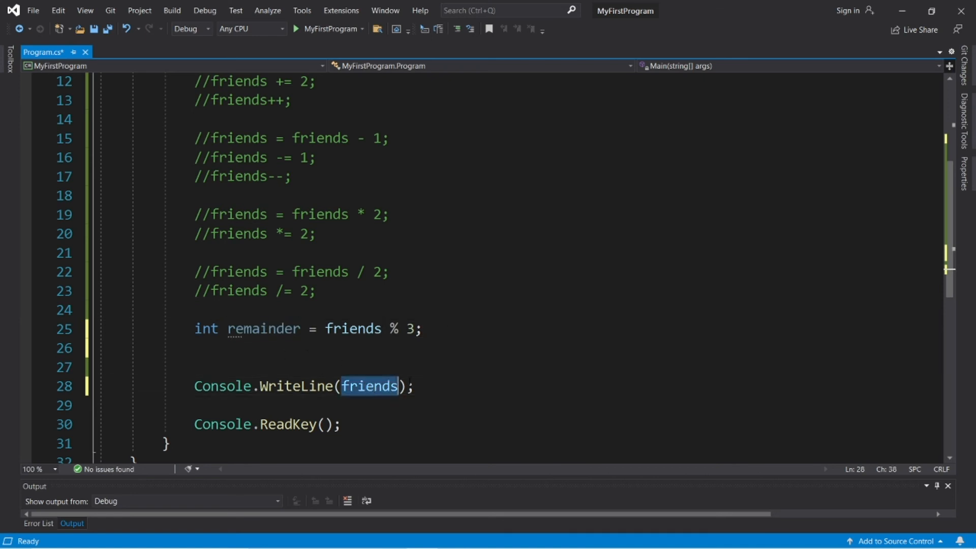
Print remainder instead of friends, change the divisor to % 2, and run the program, which outputs 0.
scroll(up, 3)
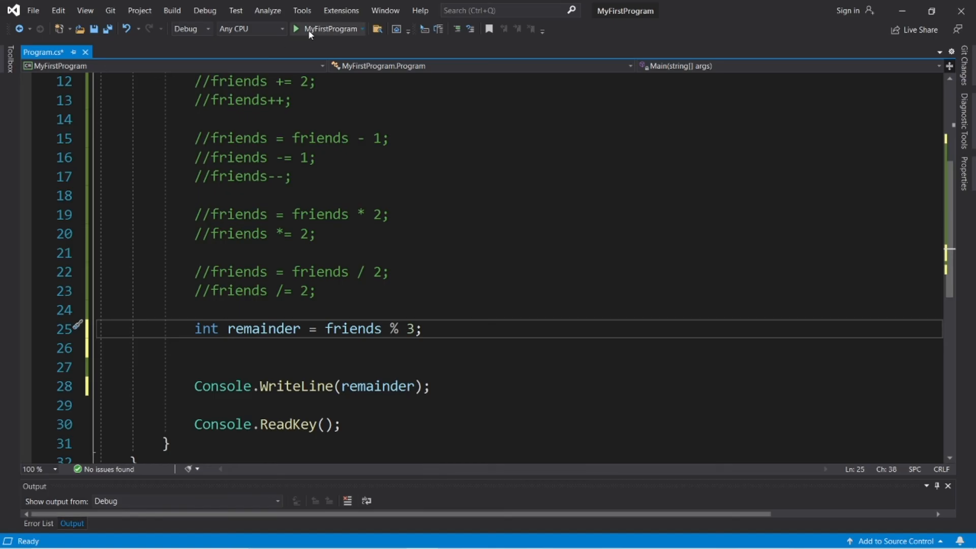
mouse_move(287, 387)
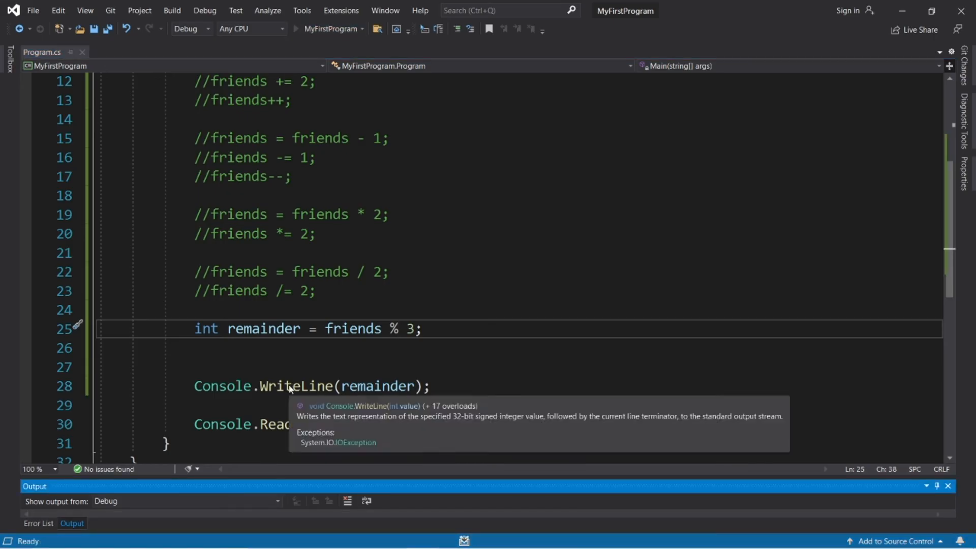
click(335, 29)
text(2)
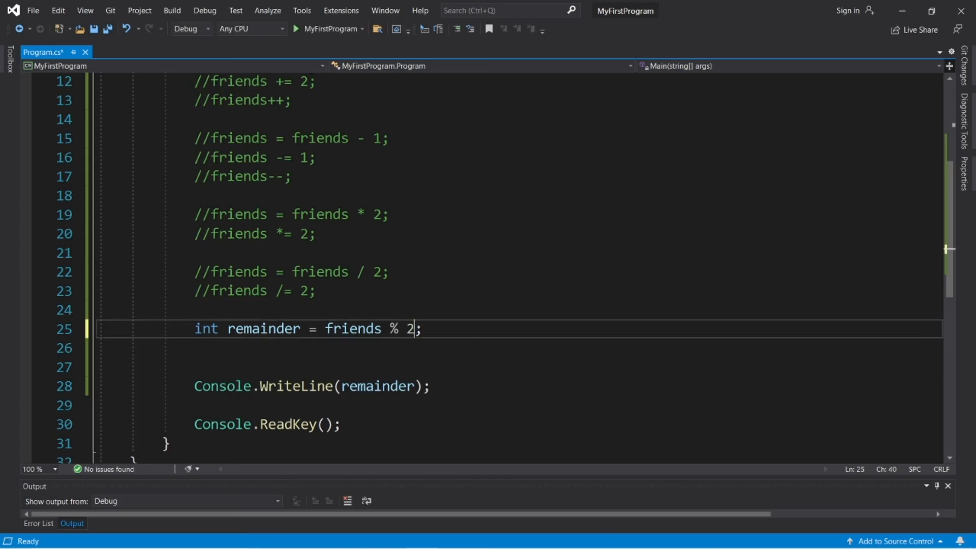
mouse_move(296, 30)
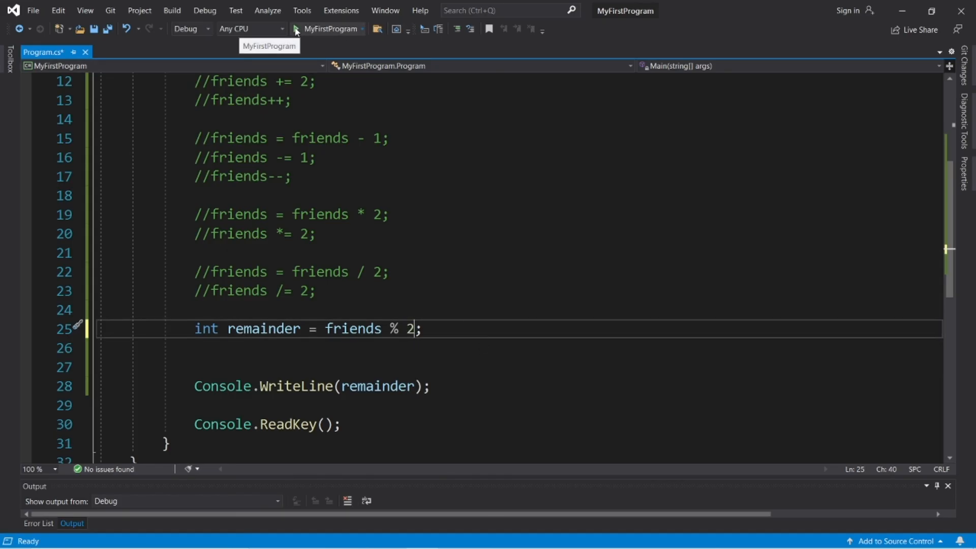
click(361, 29)
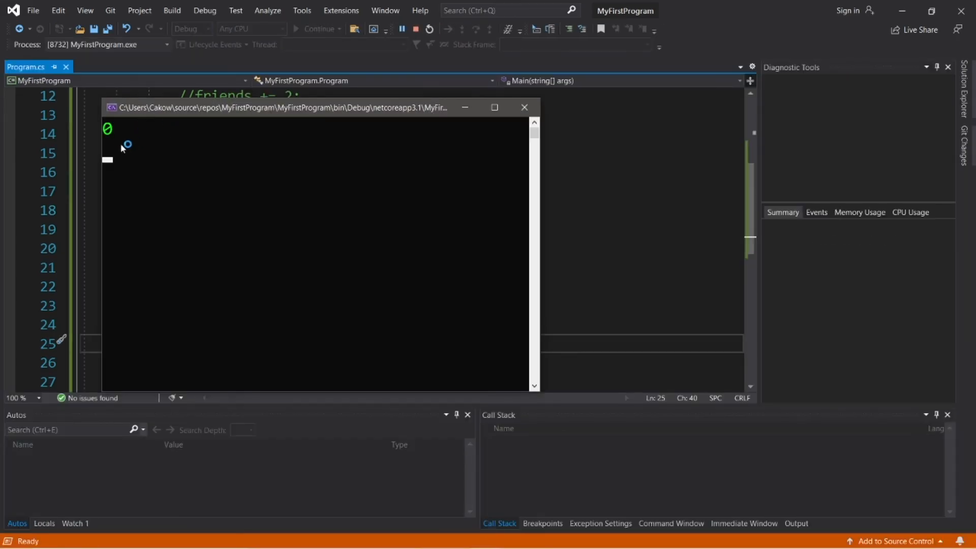
click(523, 107)
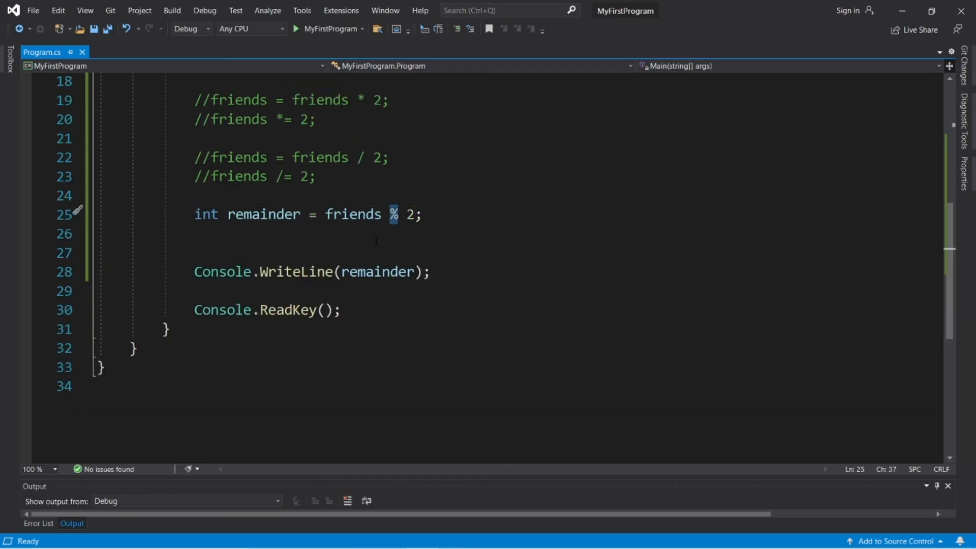
click(195, 253)
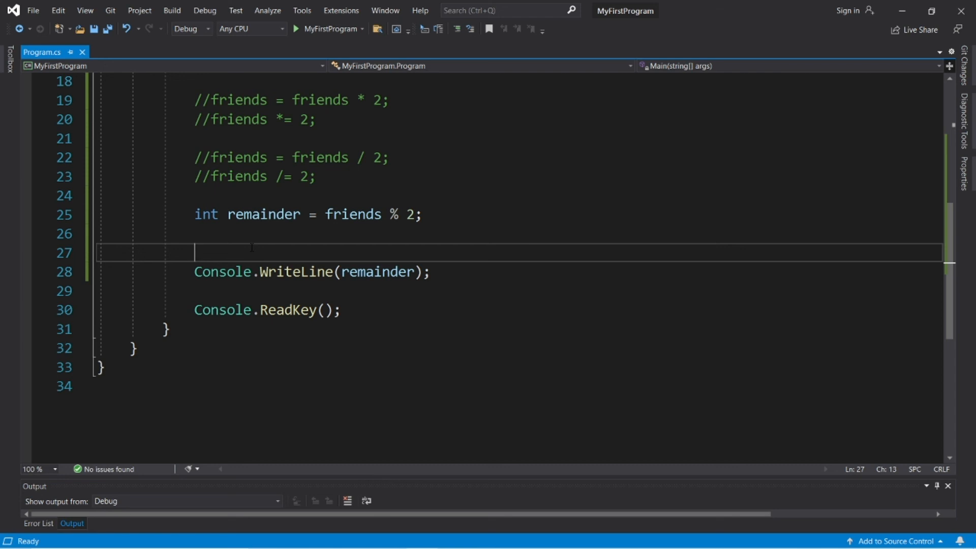
click(206, 215)
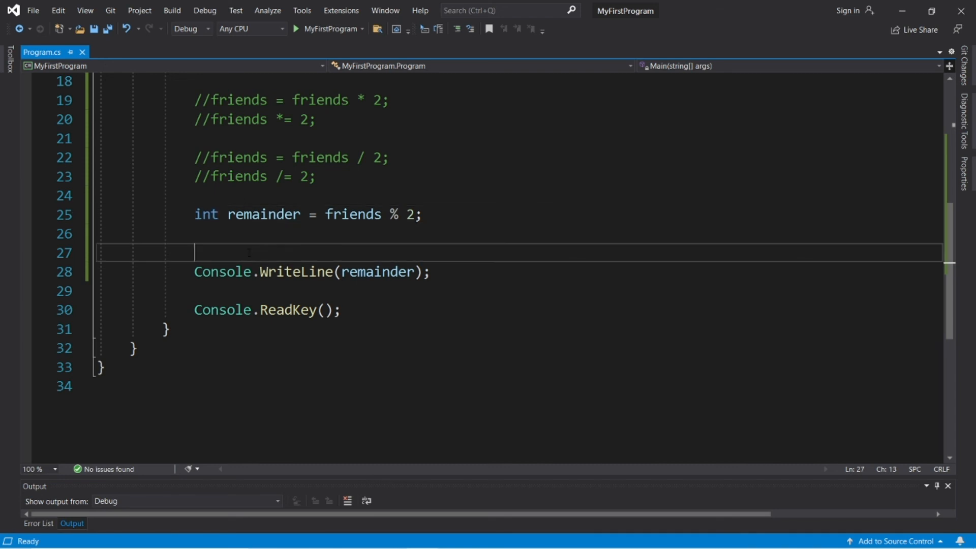
scroll(up, 3)
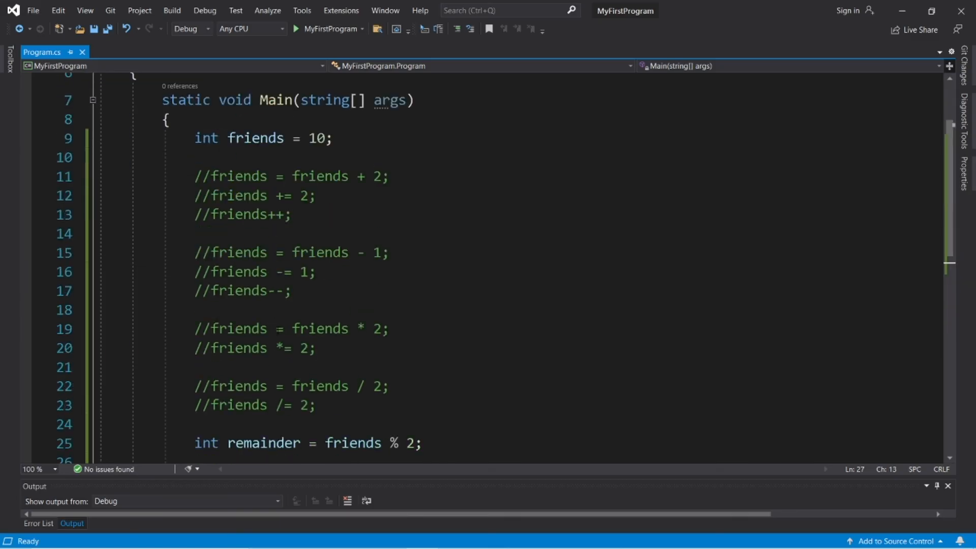
scroll(down, 3)
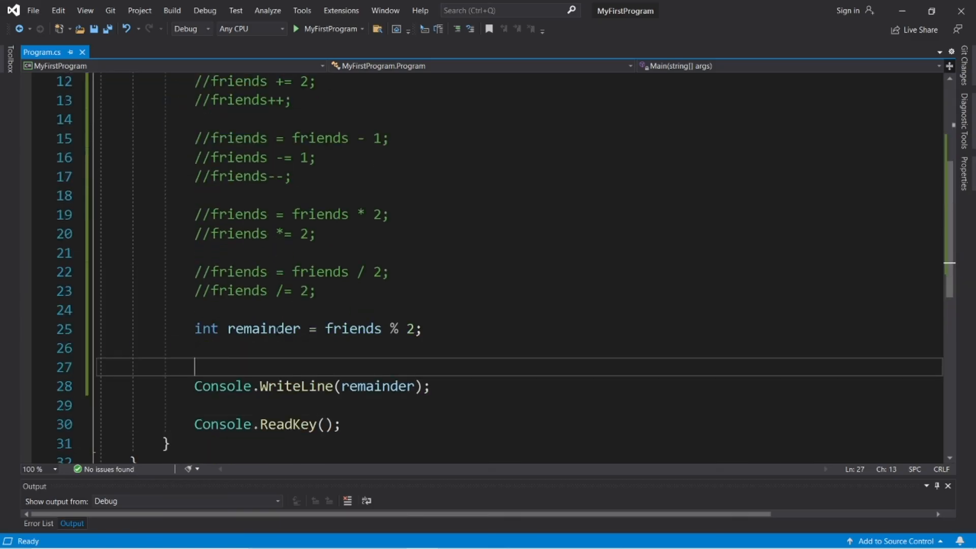
mouse_move(262, 328)
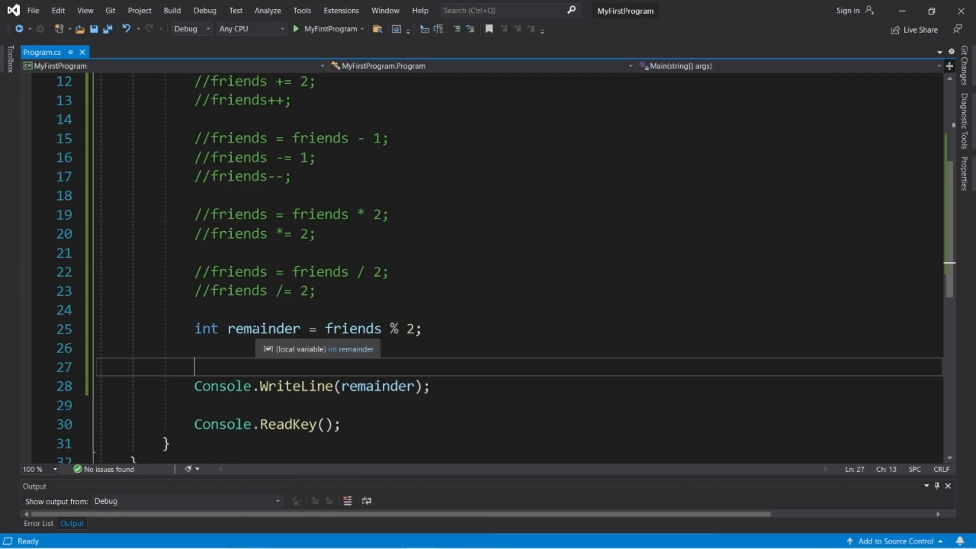